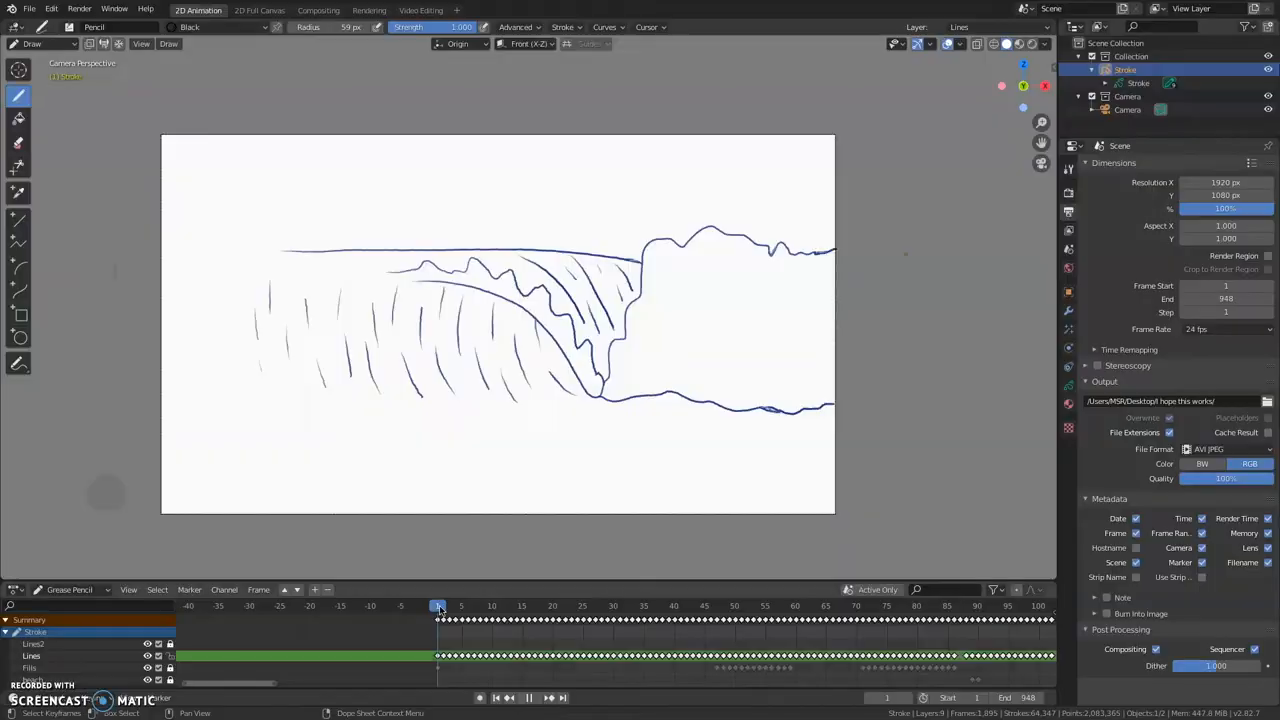
# Step: Scrub the breaking-wave shot frame by frame up to the open-mouth drawing
pyautogui.click(452, 604)
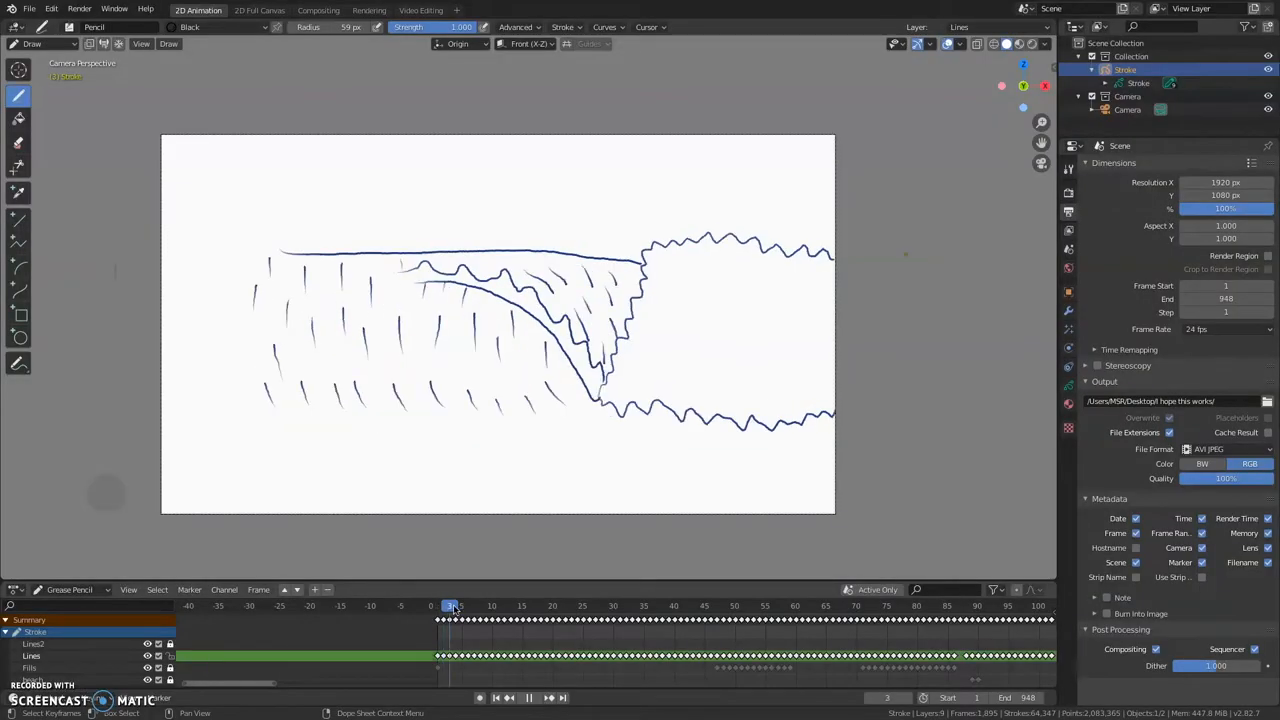
pyautogui.click(436, 604)
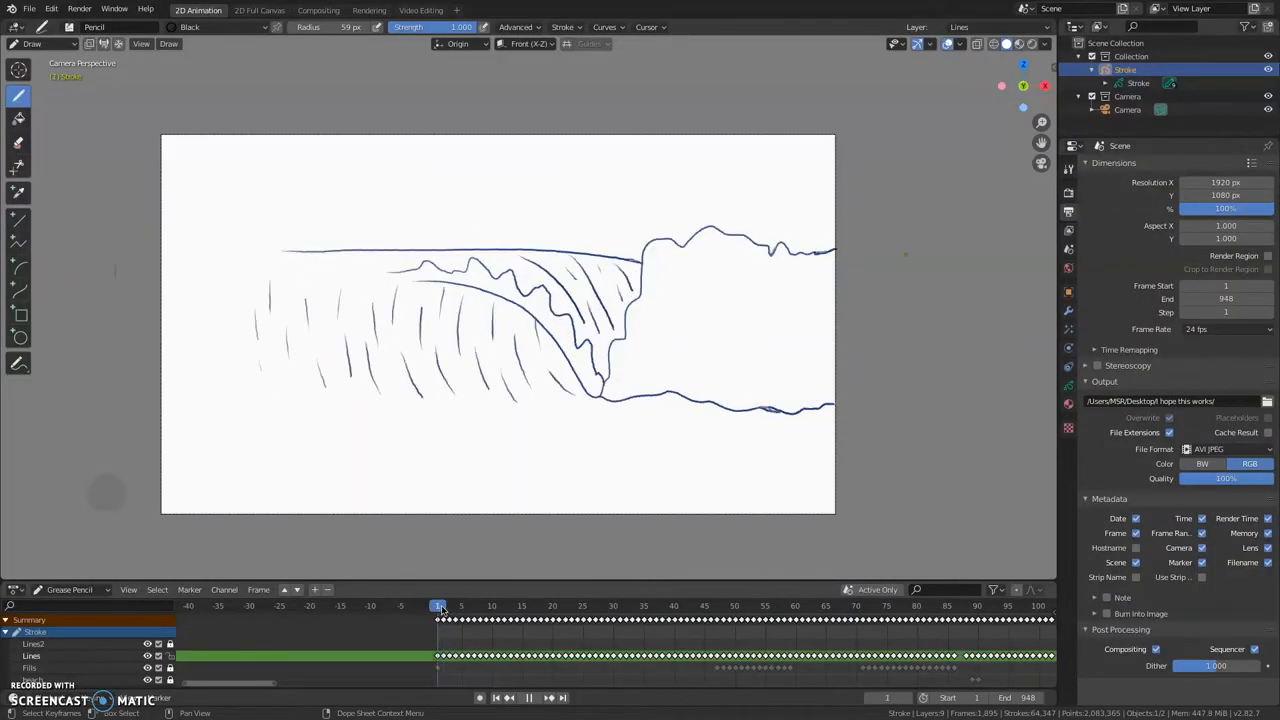
pyautogui.click(456, 606)
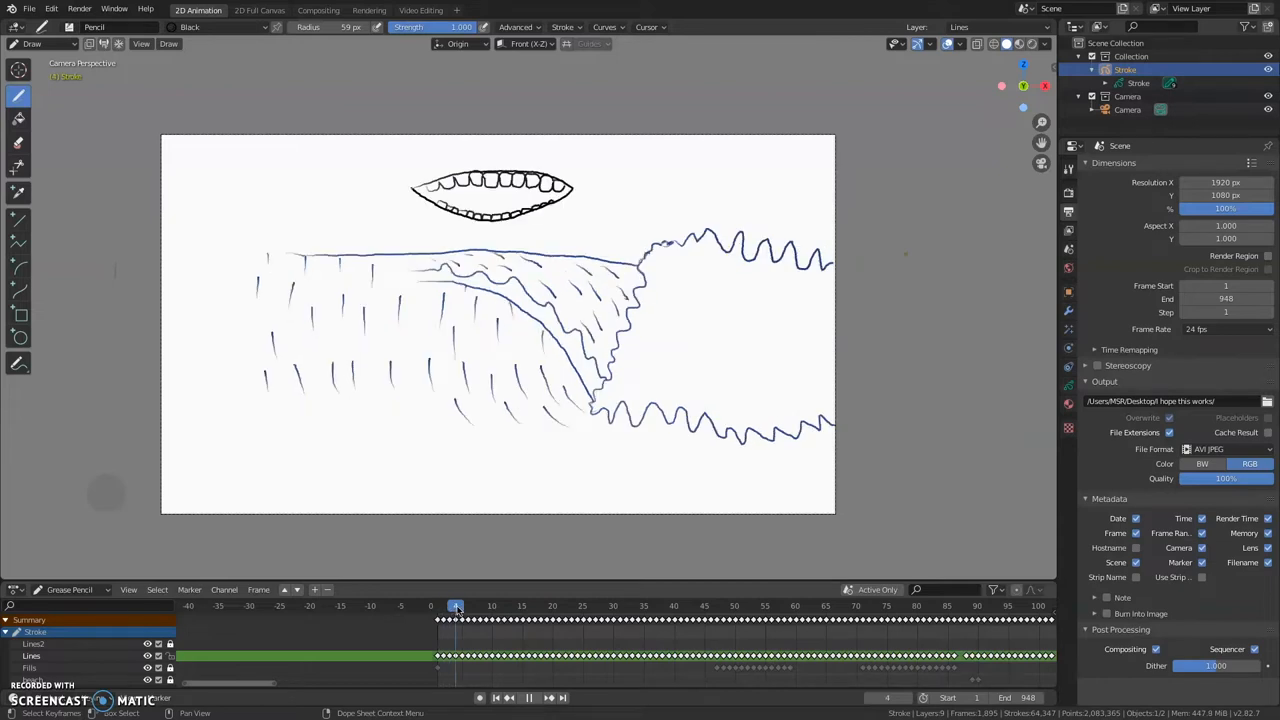
pyautogui.click(468, 606)
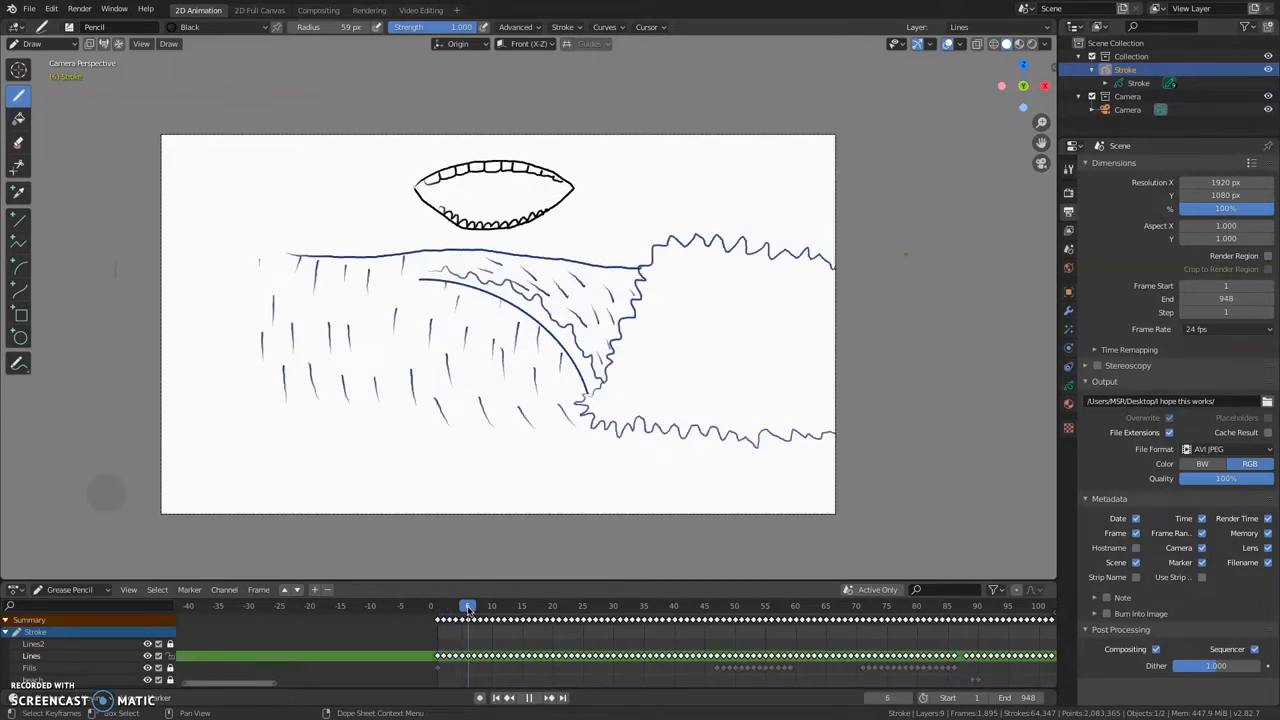
pyautogui.click(472, 604)
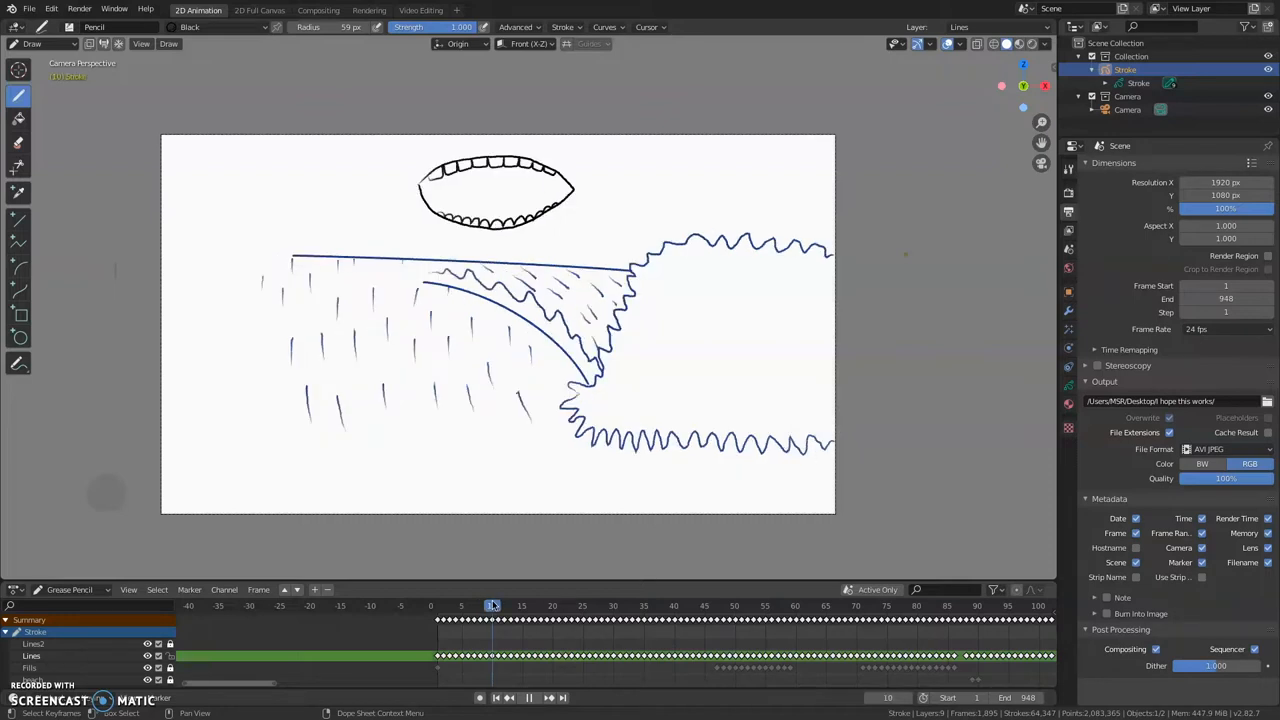
# Step: Continue through the later frames of the curling wave and its crests
pyautogui.click(600, 604)
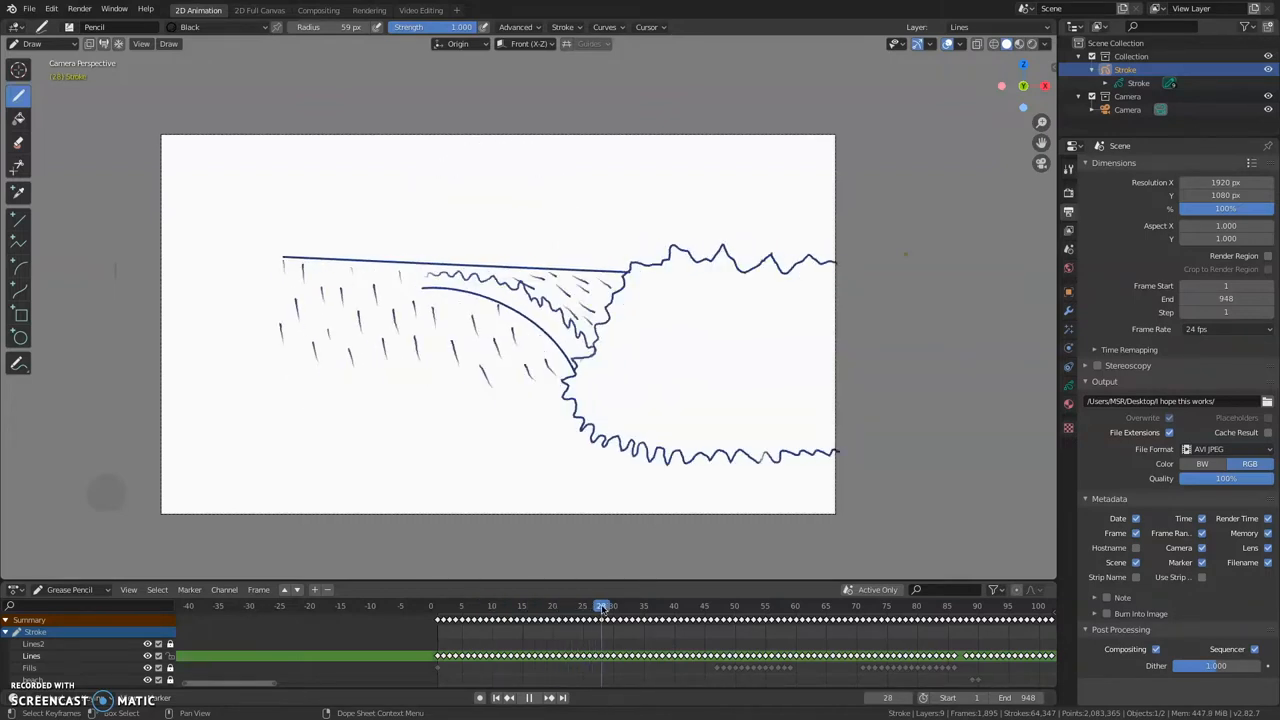
pyautogui.click(618, 604)
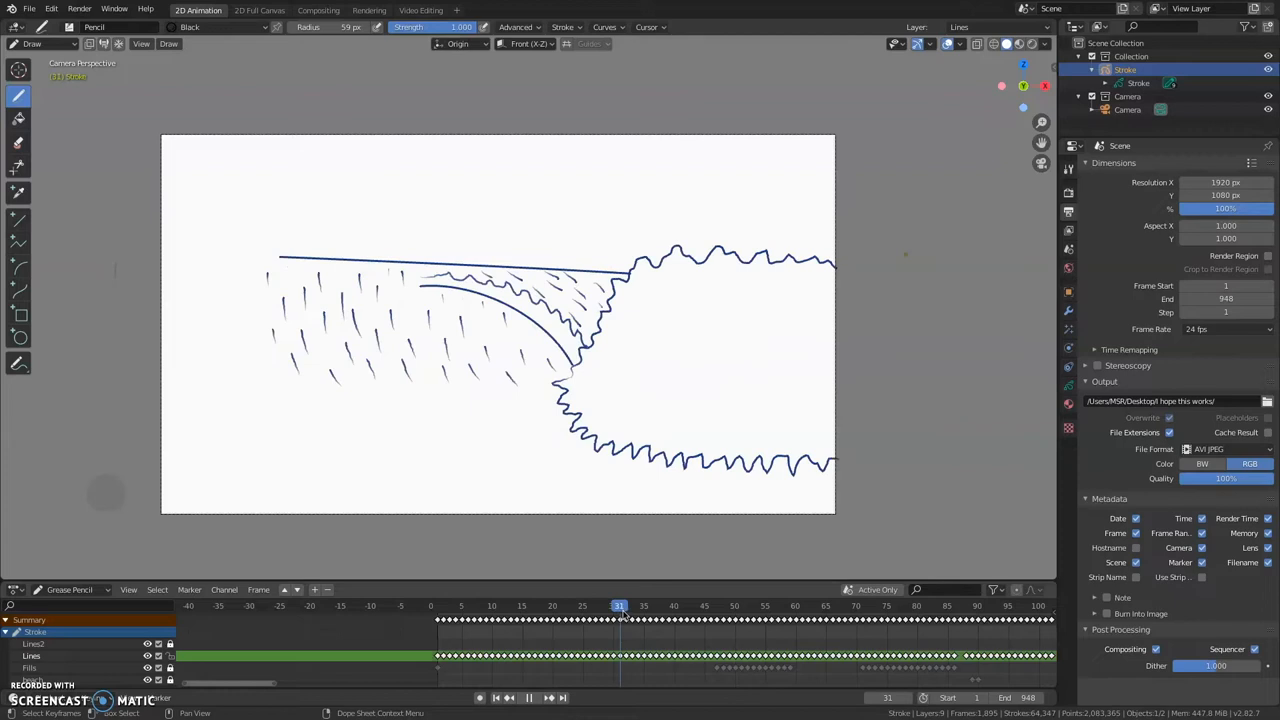
pyautogui.click(668, 606)
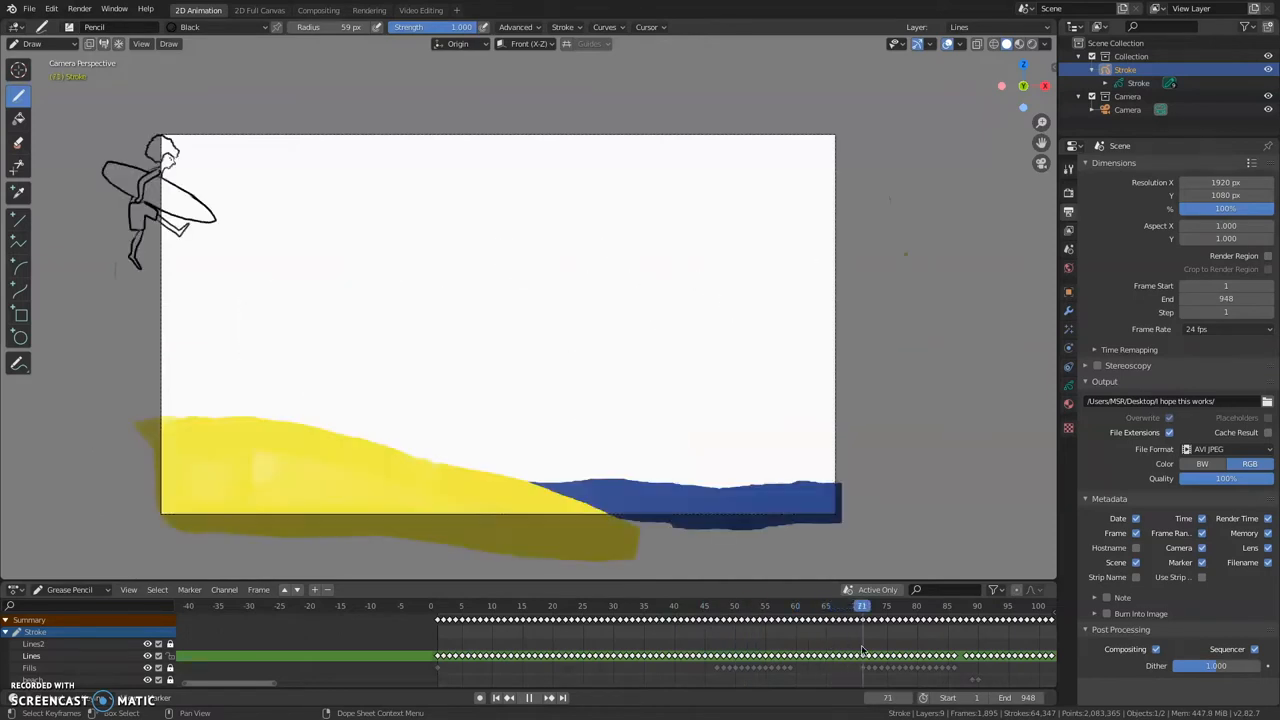
# Step: Step through the surfer walking across the yellow sand toward the sea with the board
pyautogui.click(816, 606)
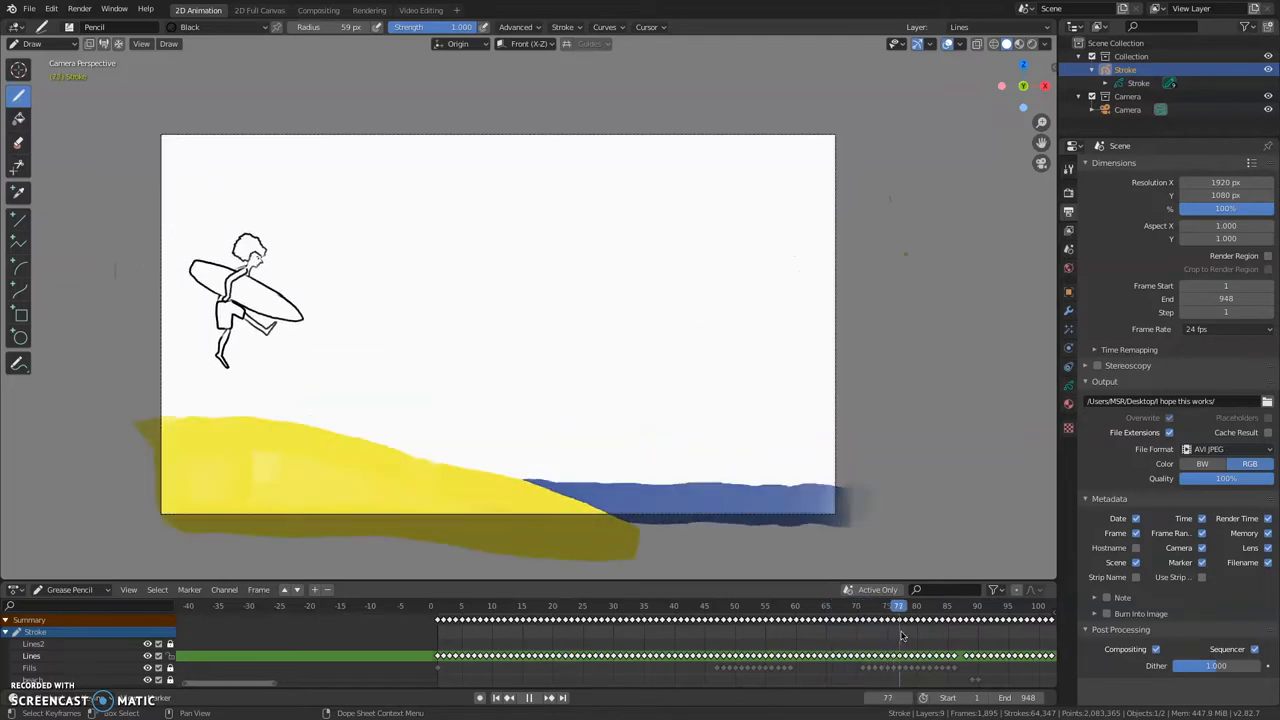
pyautogui.click(916, 606)
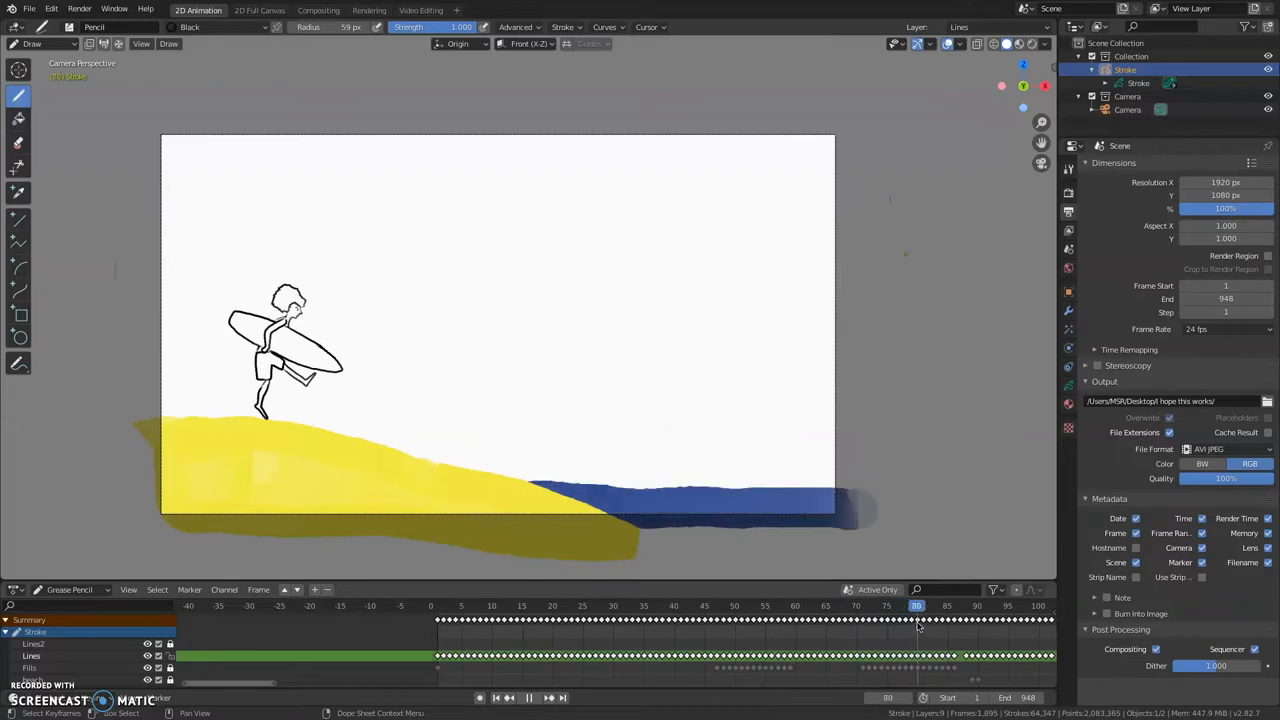
pyautogui.click(984, 604)
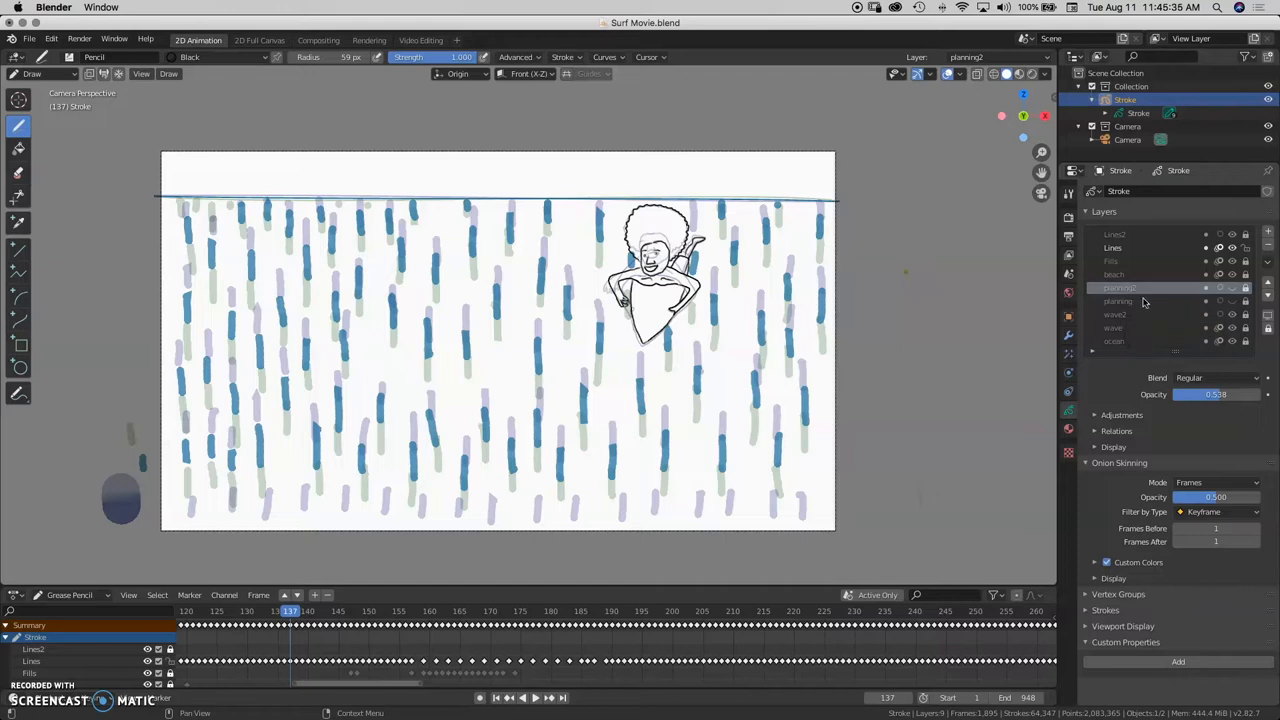
pyautogui.moveTo(1124, 300)
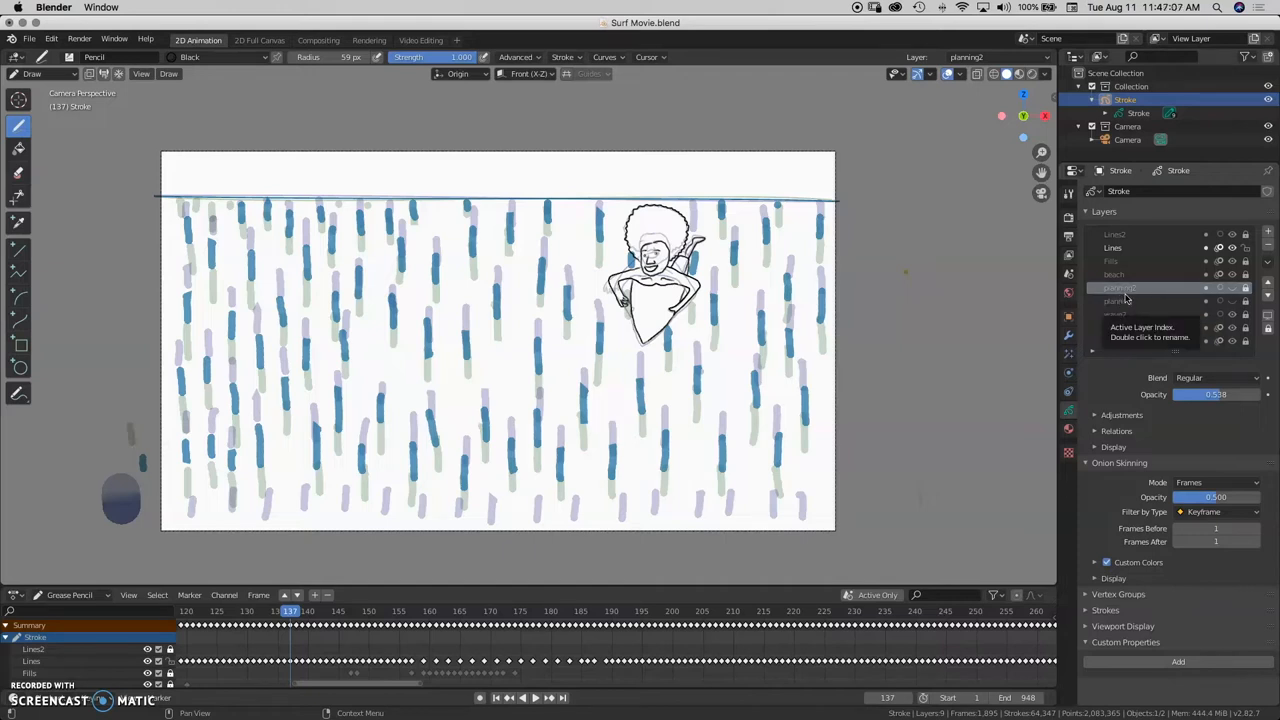
pyautogui.moveTo(1128, 300)
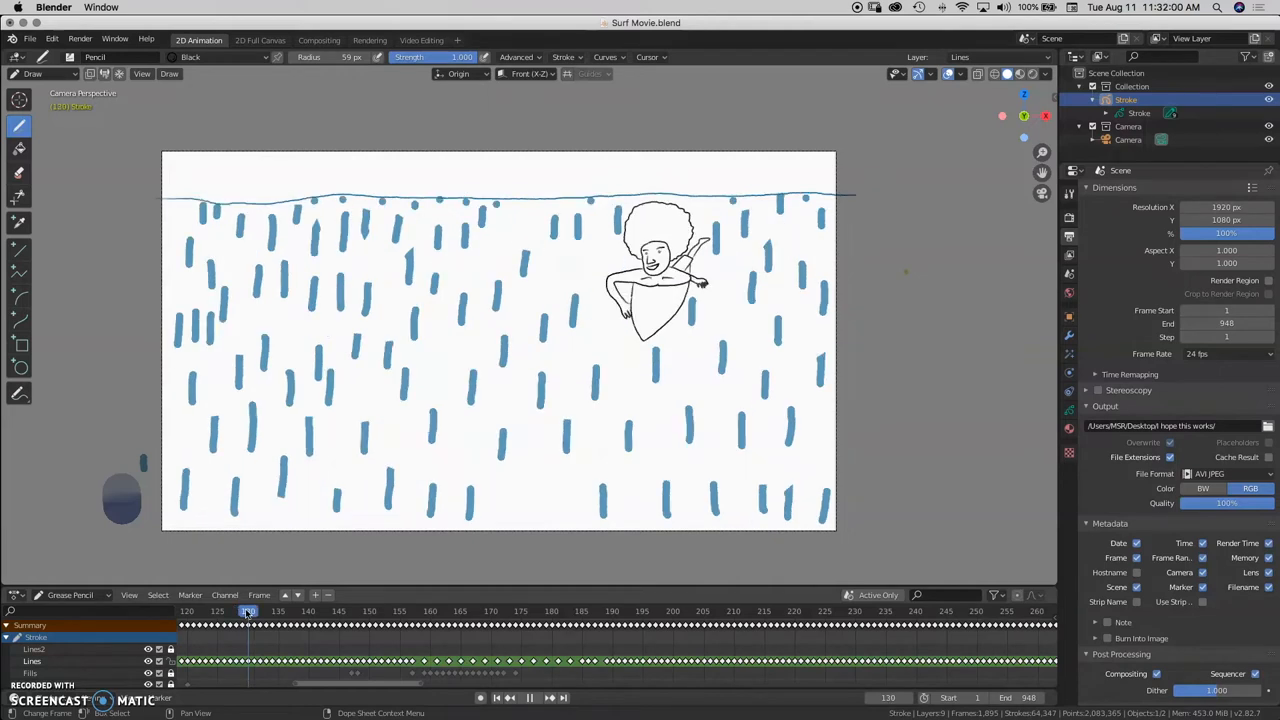
# Step: Scrub from the rider on the board through the leap with spray to the landing
pyautogui.click(528, 696)
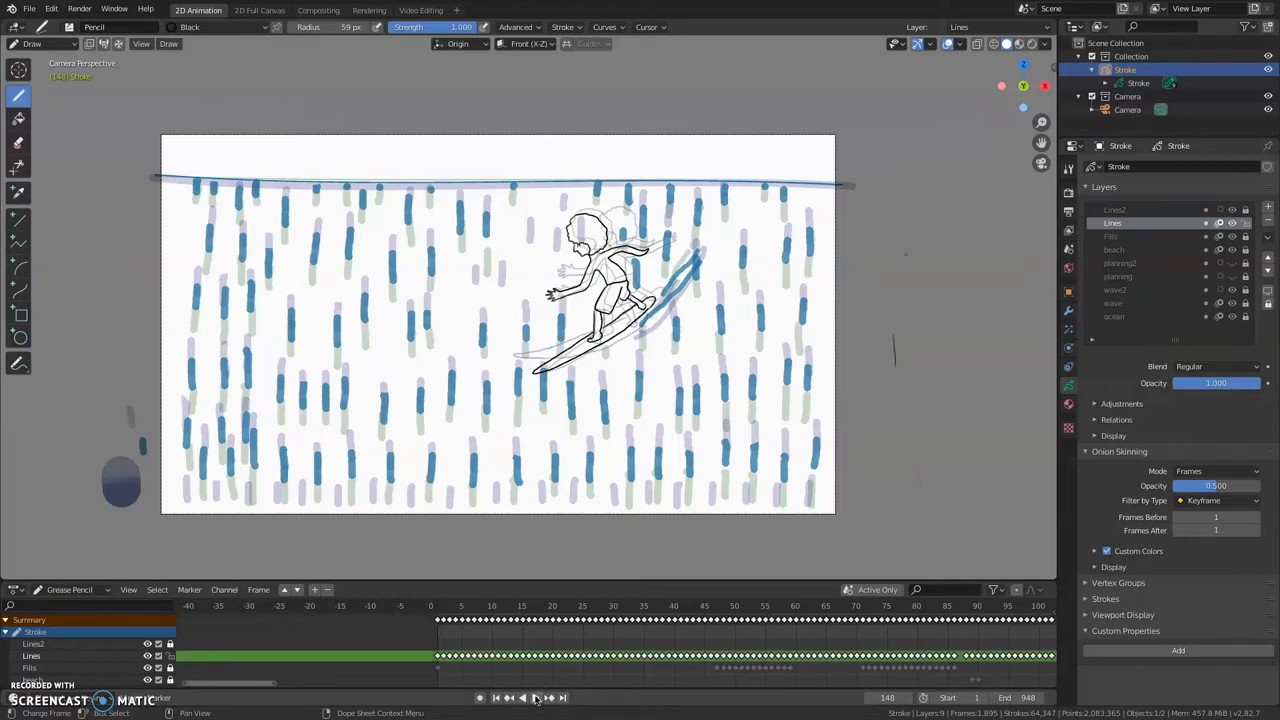
pyautogui.moveTo(536, 698)
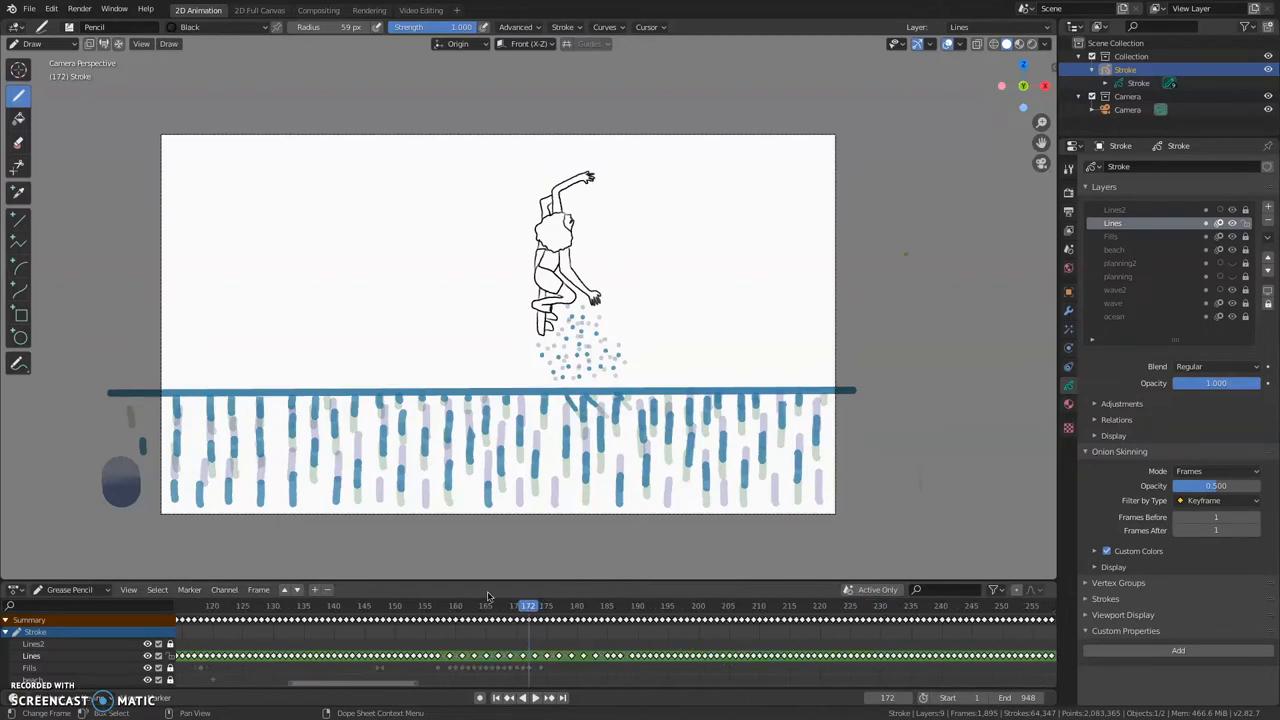
pyautogui.click(558, 604)
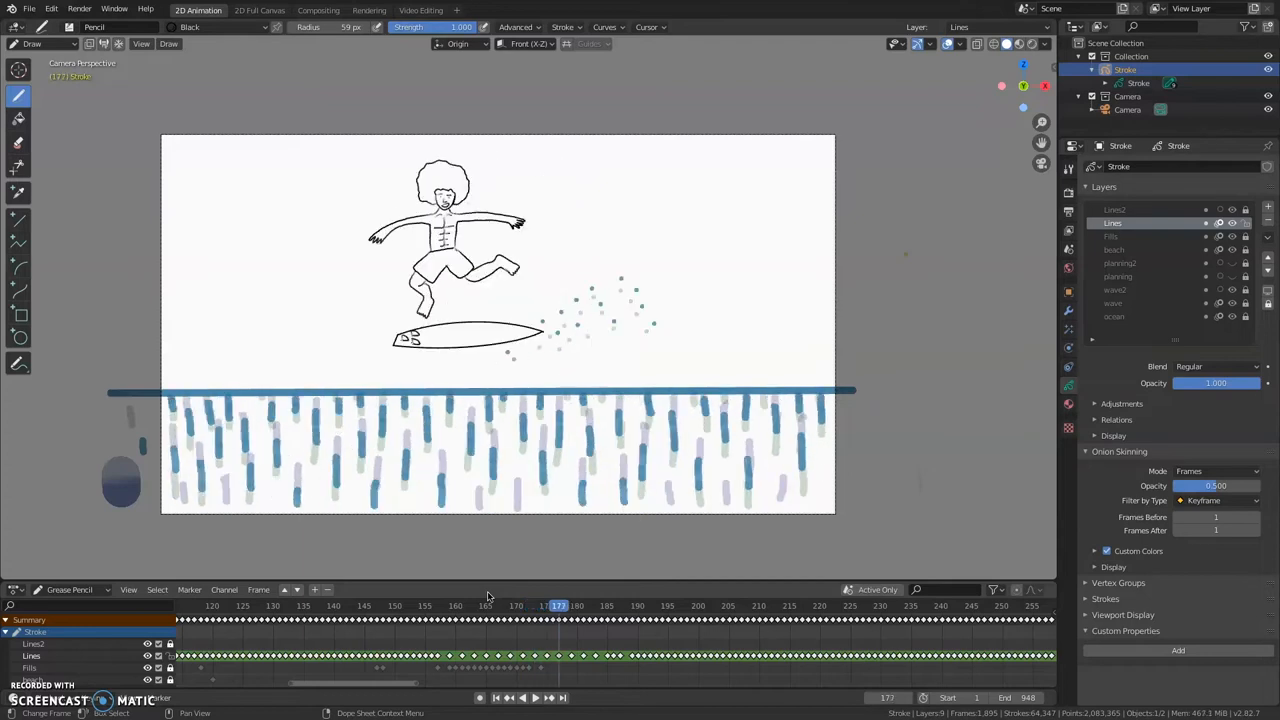
pyautogui.click(596, 604)
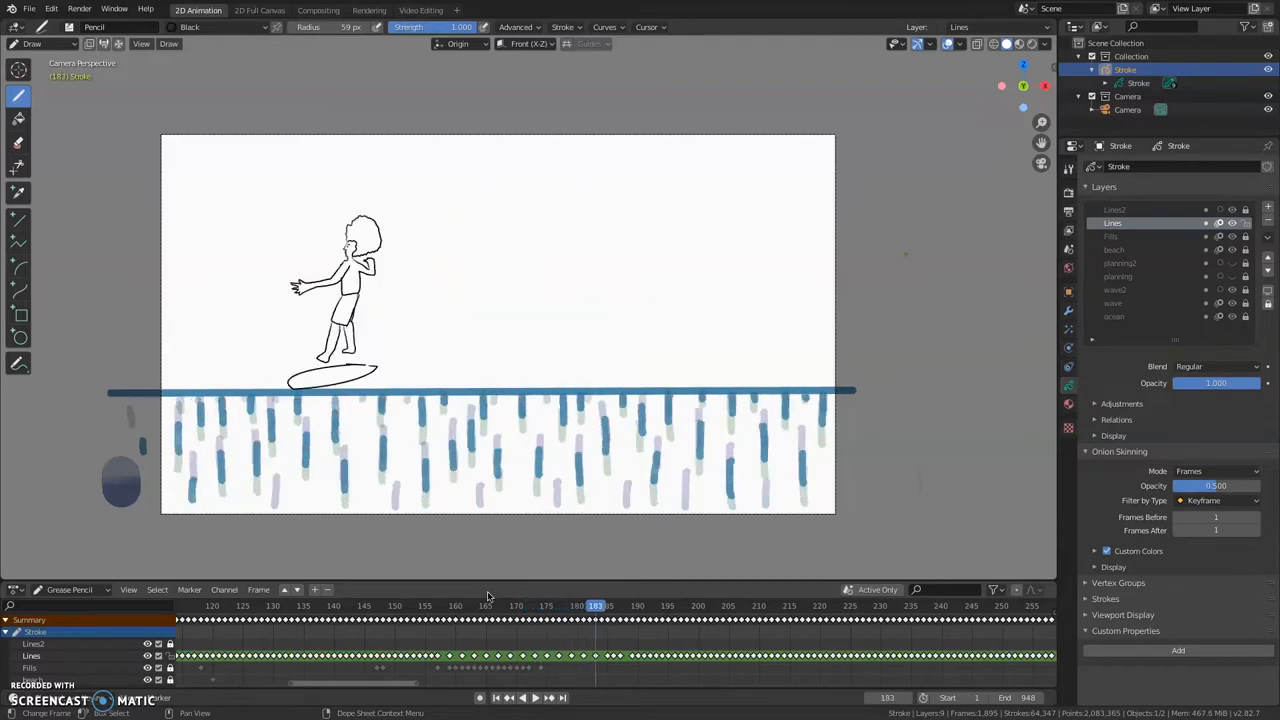
pyautogui.click(616, 604)
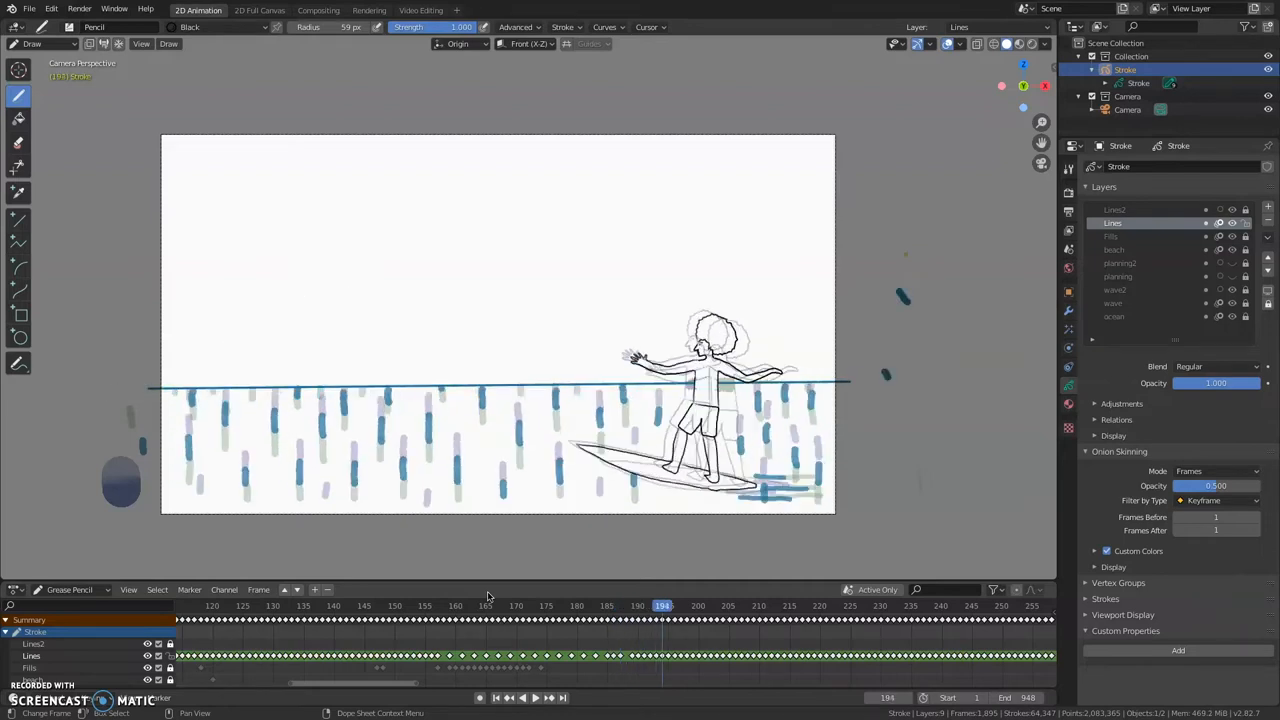
# Step: Advance to the surfer riding above the water and carving up the wave
pyautogui.click(758, 606)
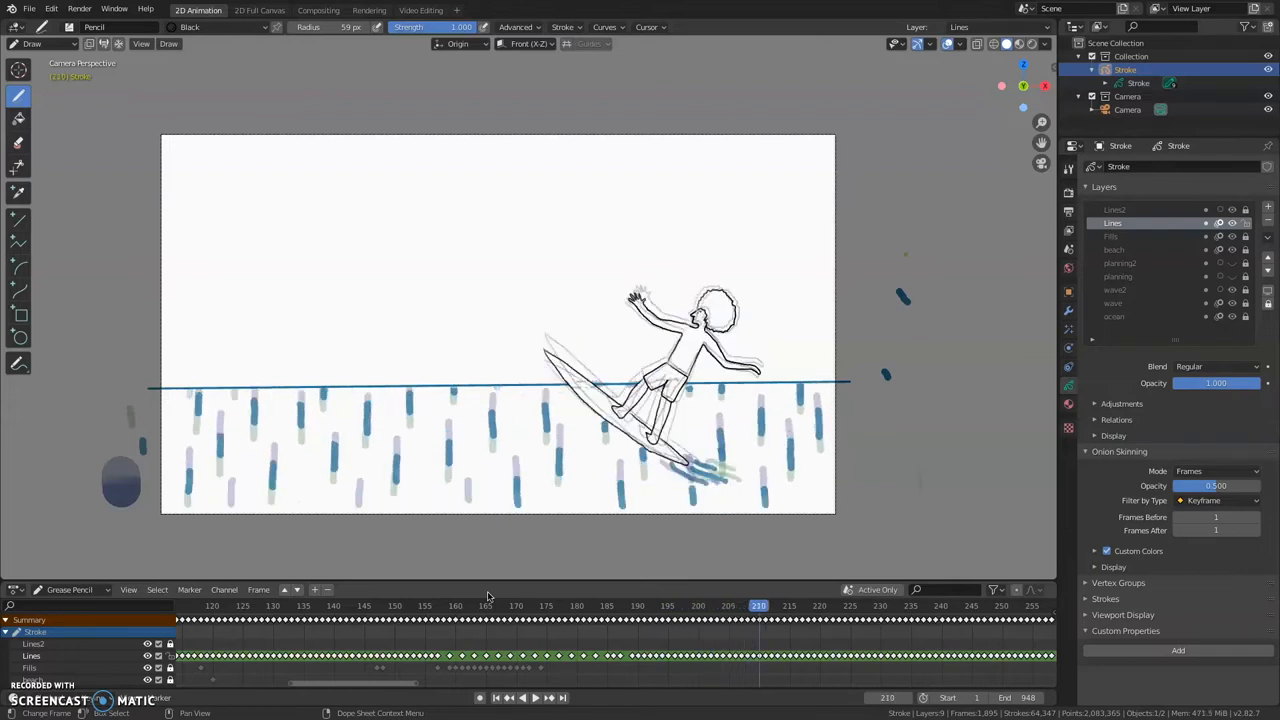
pyautogui.click(868, 604)
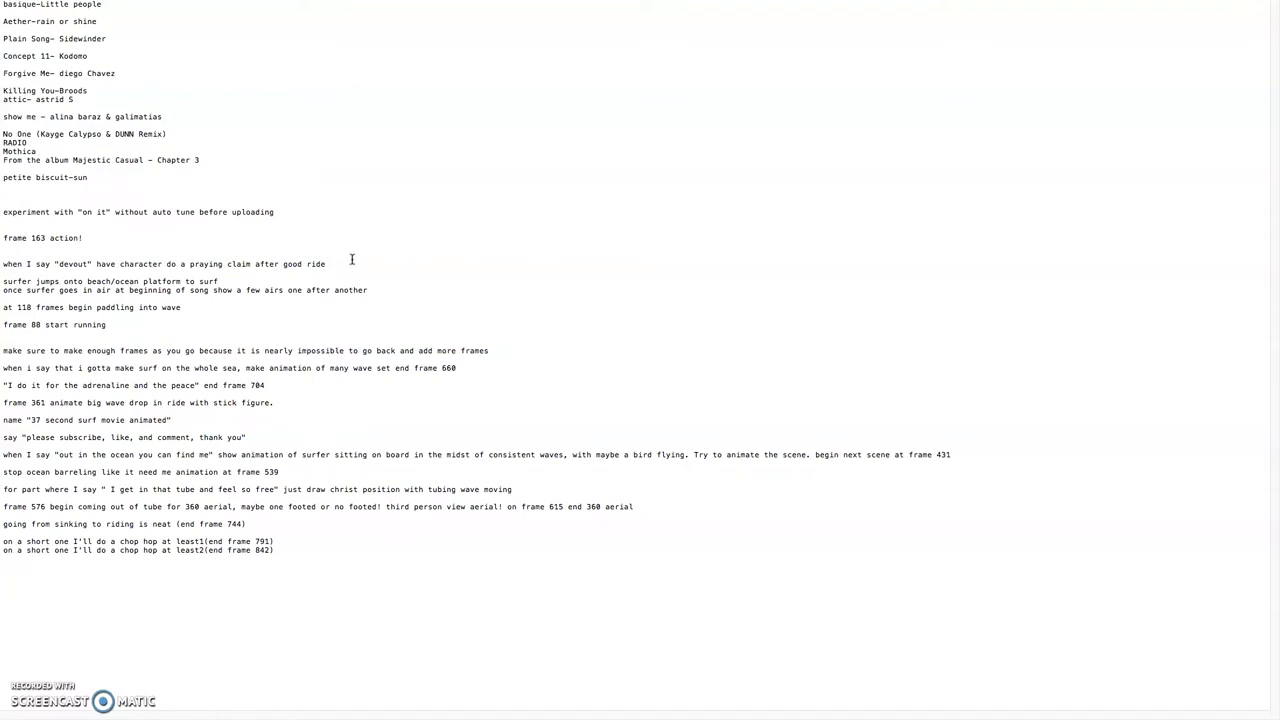
pyautogui.moveTo(108, 28)
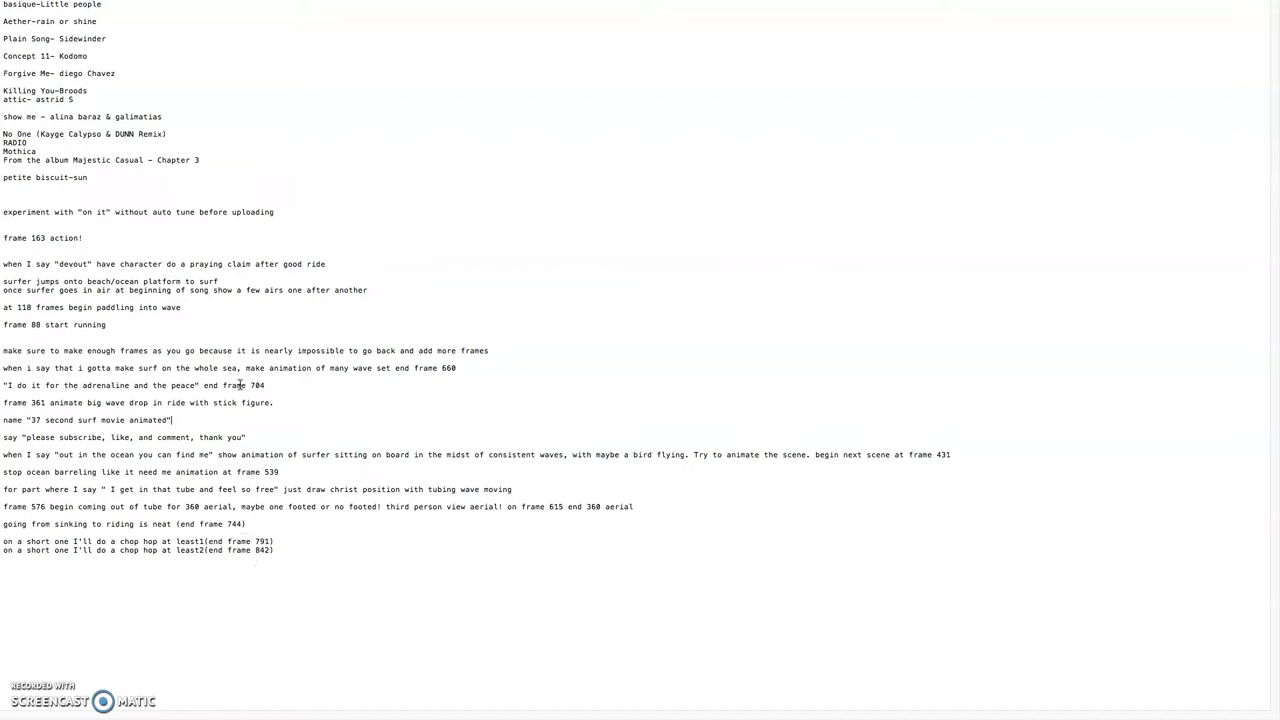
pyautogui.moveTo(280, 340)
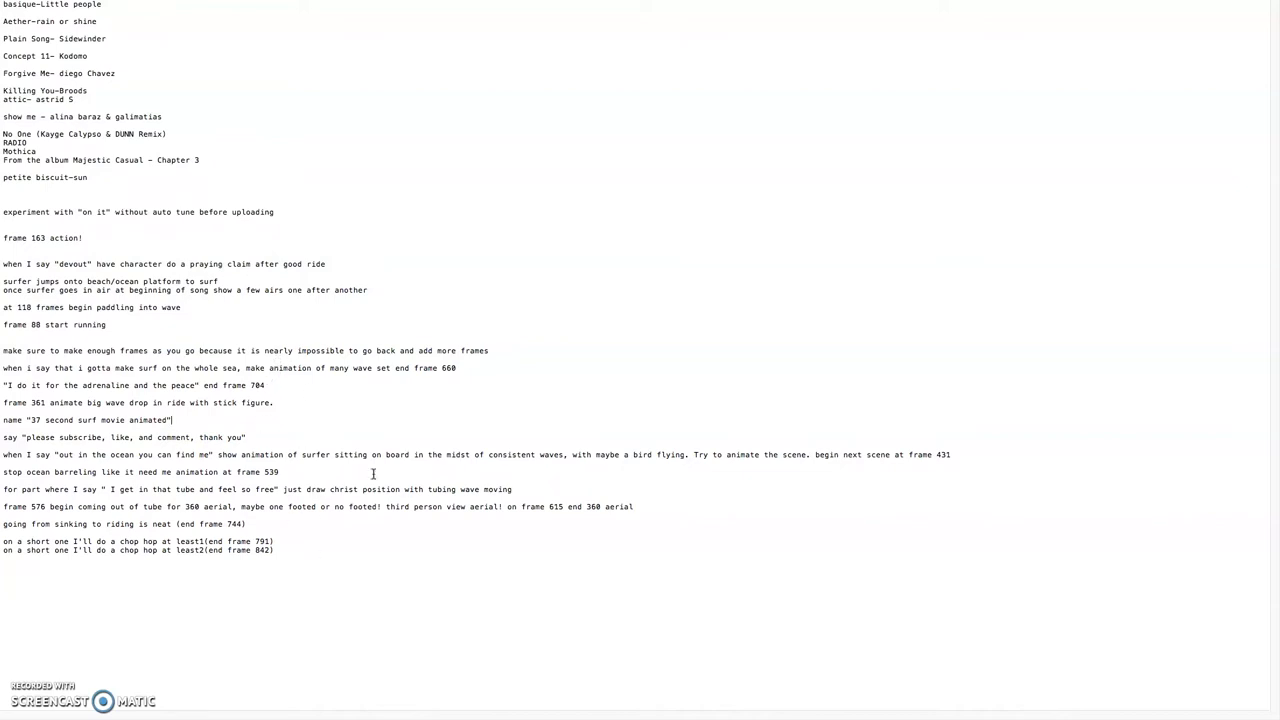
pyautogui.moveTo(366, 428)
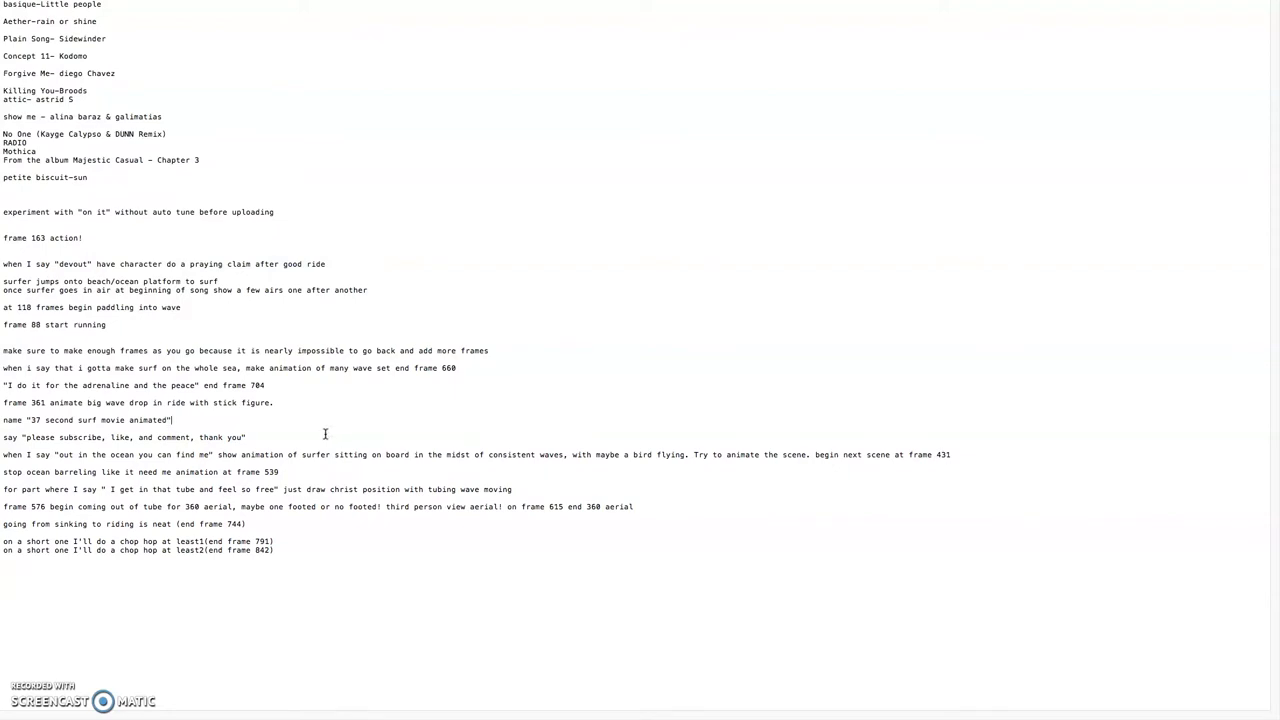
pyautogui.moveTo(772, 338)
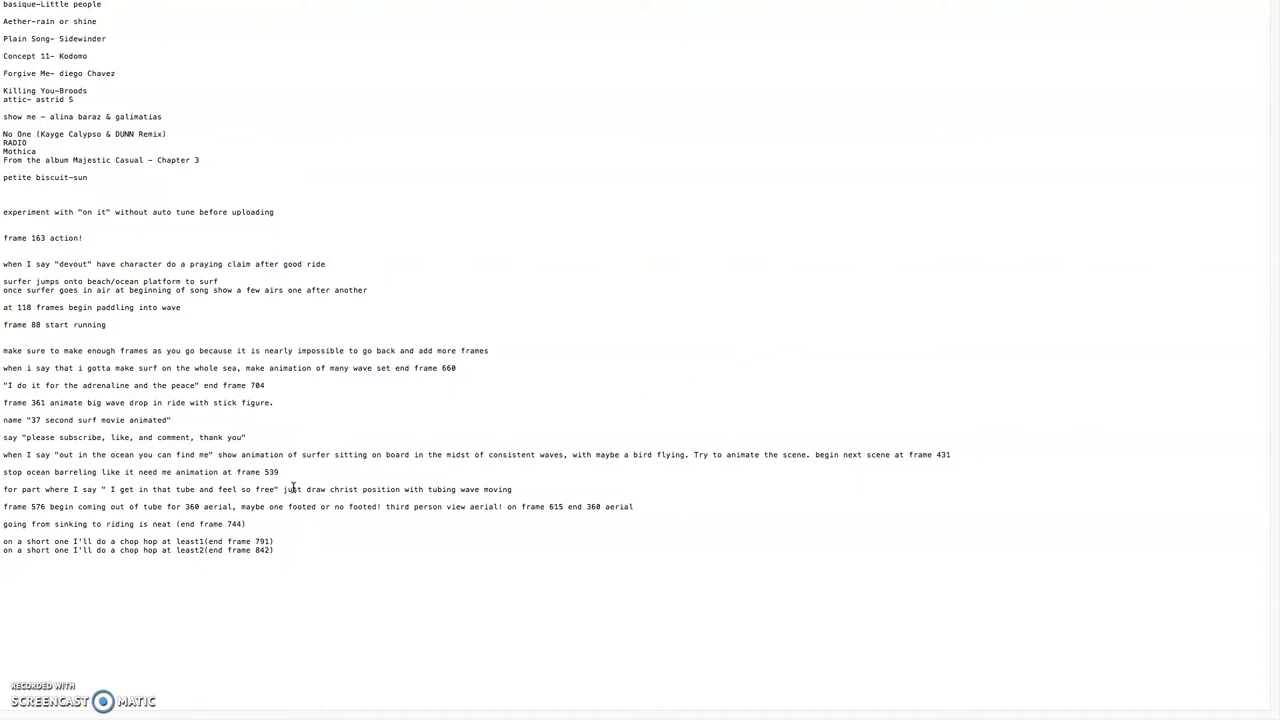
pyautogui.click(170, 420)
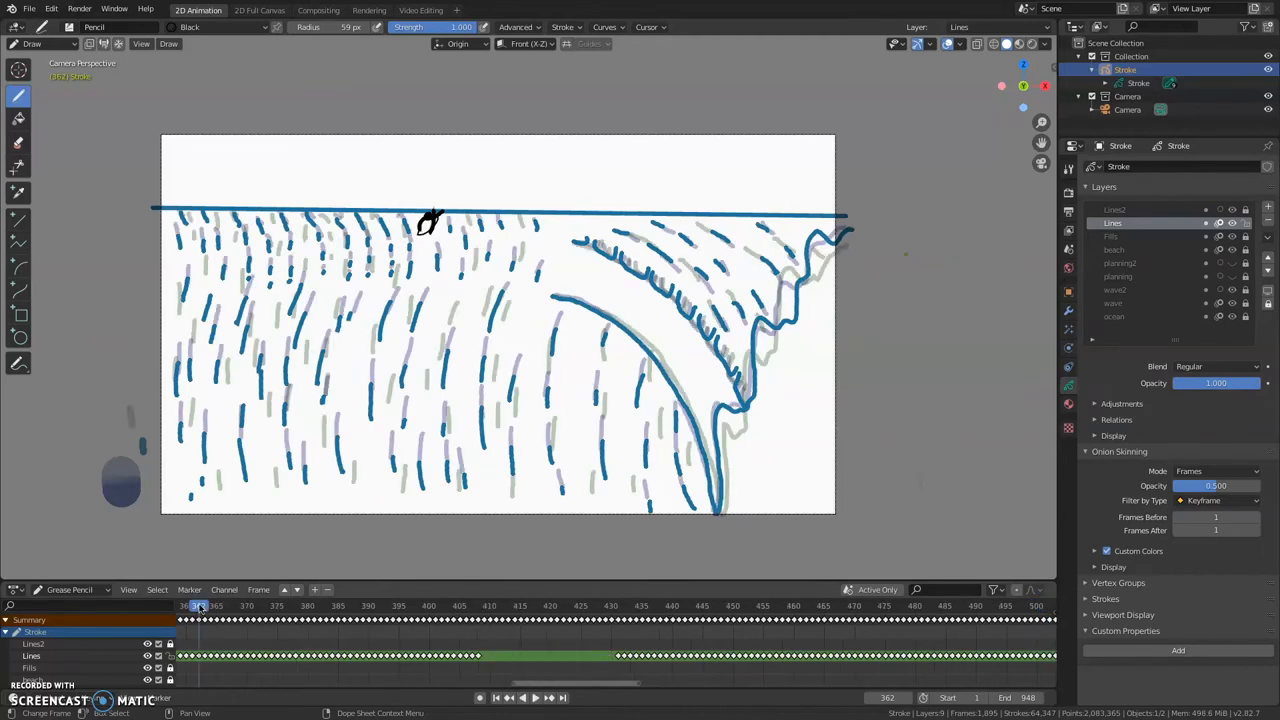
# Step: Scrub from the surfer atop the wave through sinking to sitting on the board
pyautogui.click(522, 696)
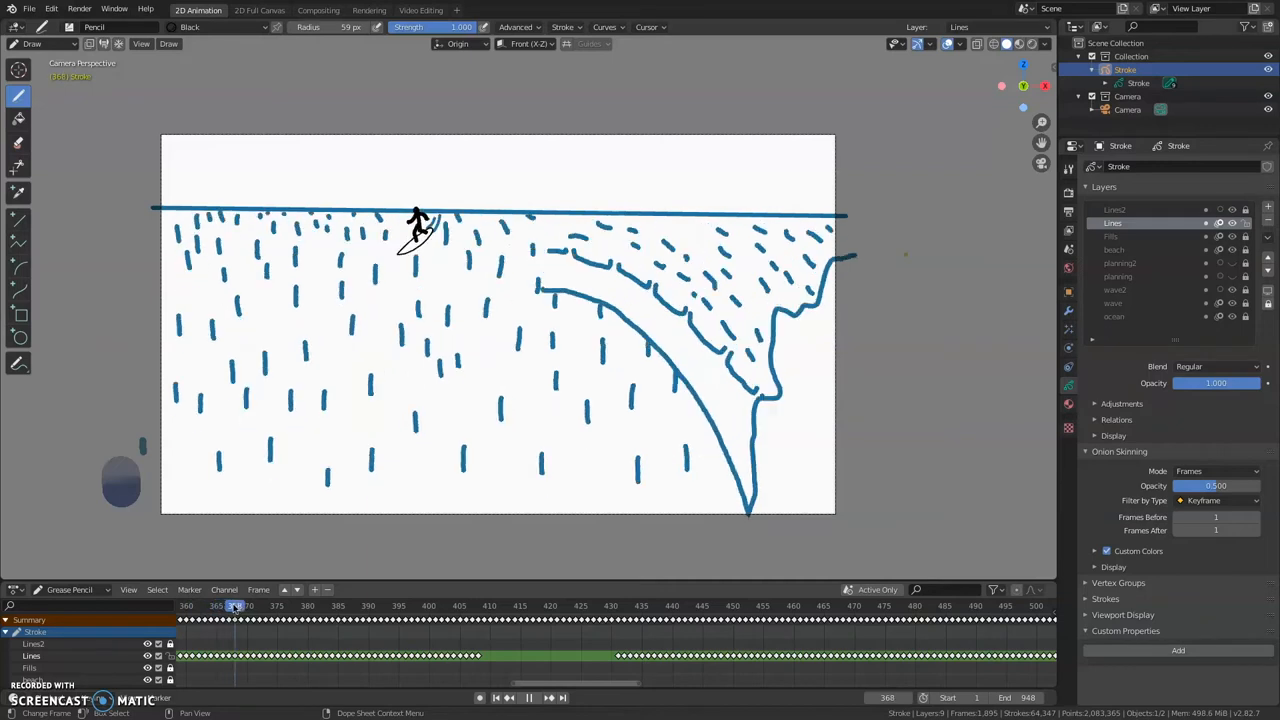
pyautogui.click(276, 604)
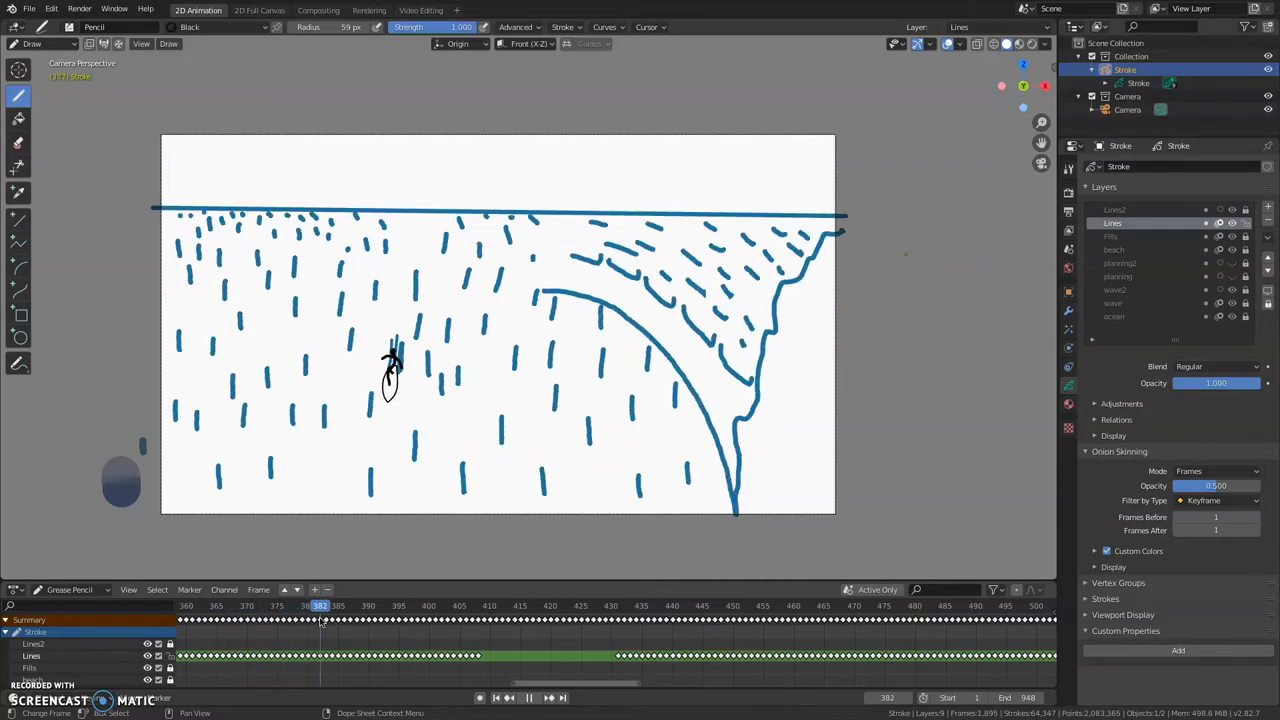
pyautogui.click(348, 604)
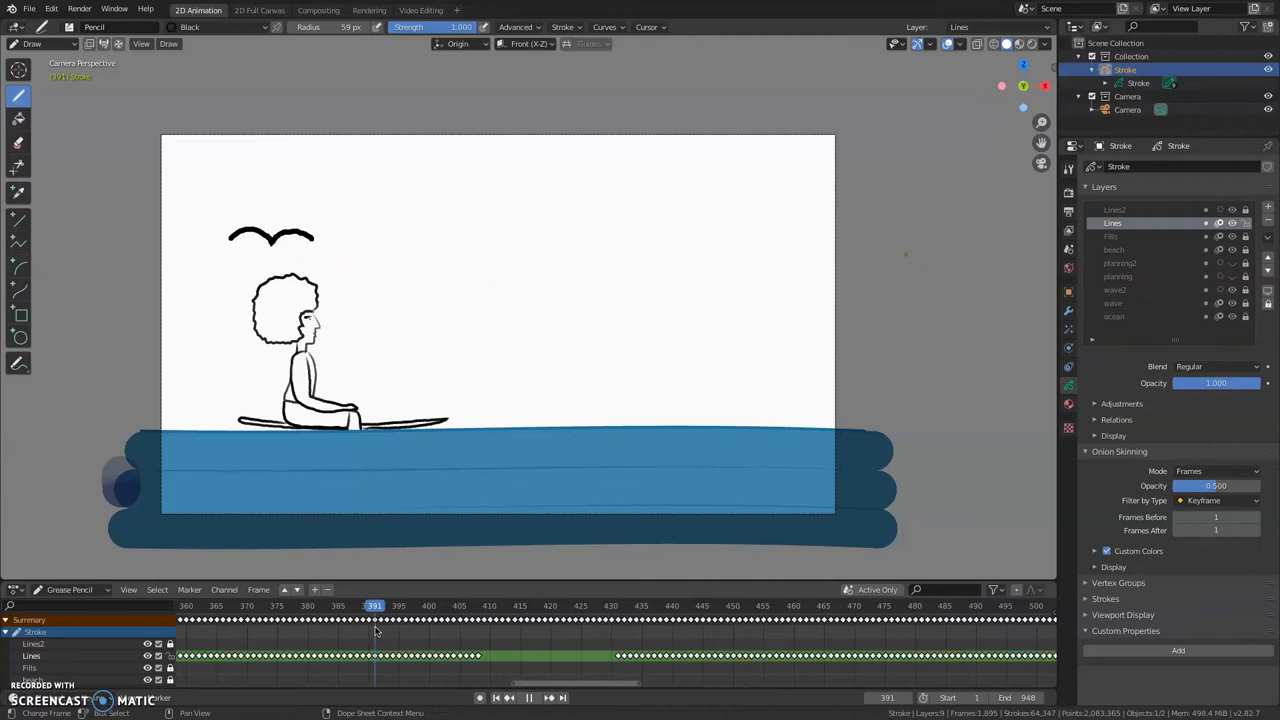
pyautogui.click(388, 604)
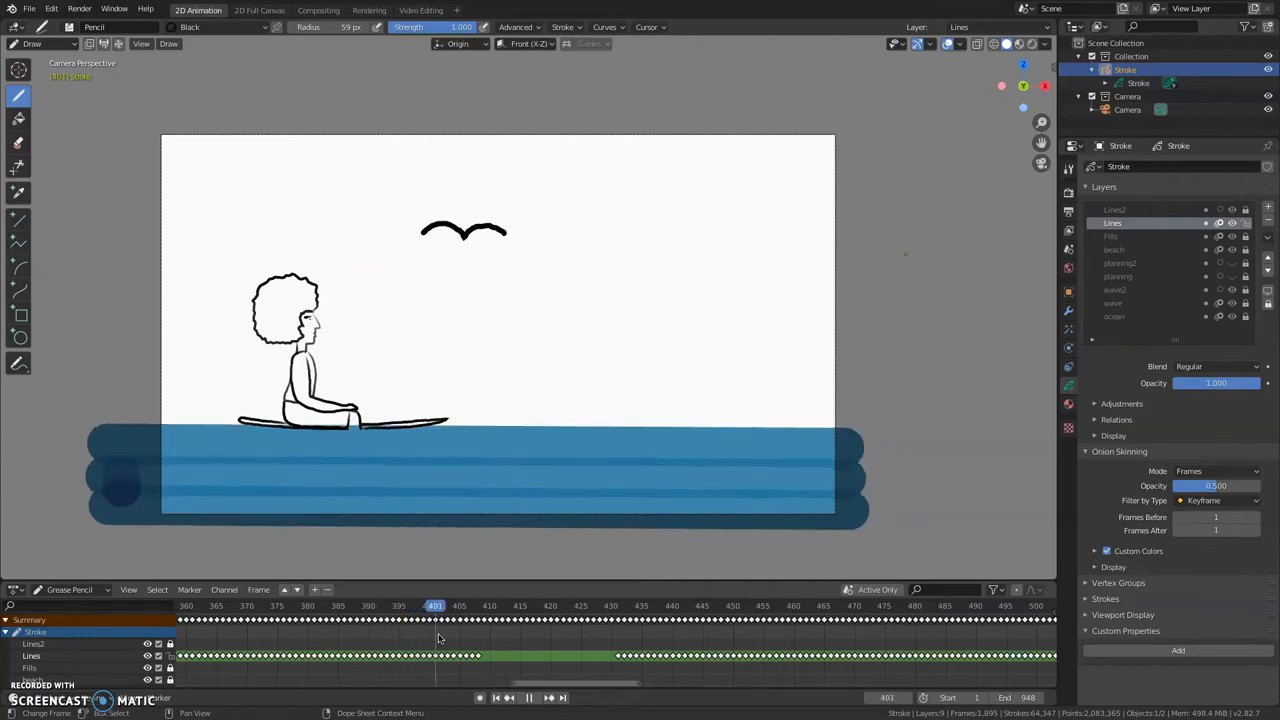
# Step: Advance through the rising wave and crest splash to the empty curling wave
pyautogui.click(484, 606)
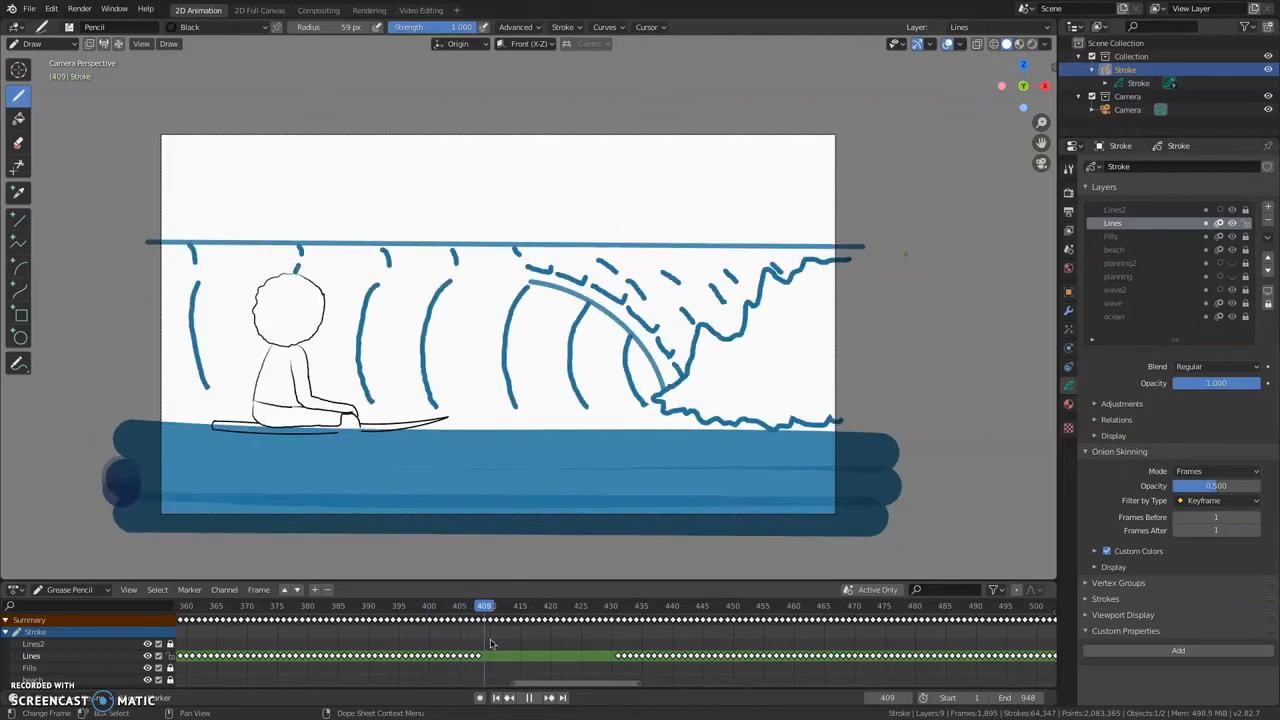
pyautogui.click(588, 604)
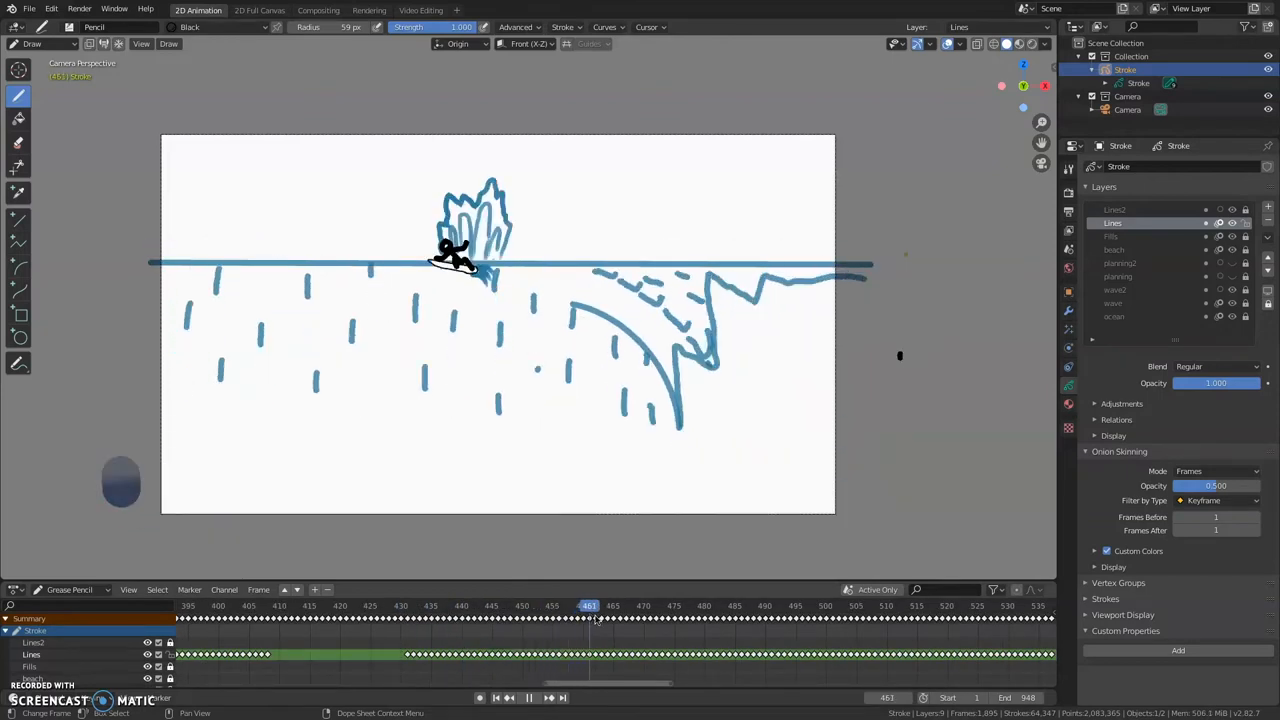
pyautogui.click(656, 604)
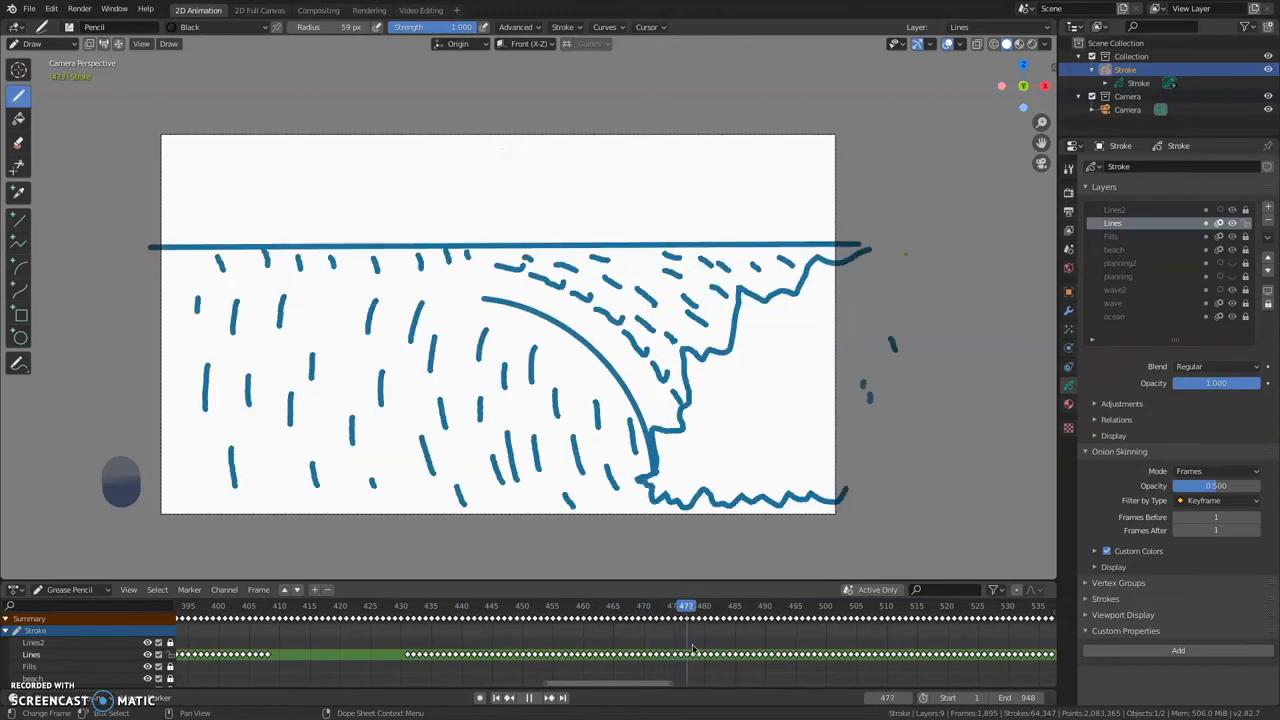
# Step: Scrub through the surfer-in-the-tube shot up to the turn inside the tube
pyautogui.click(500, 616)
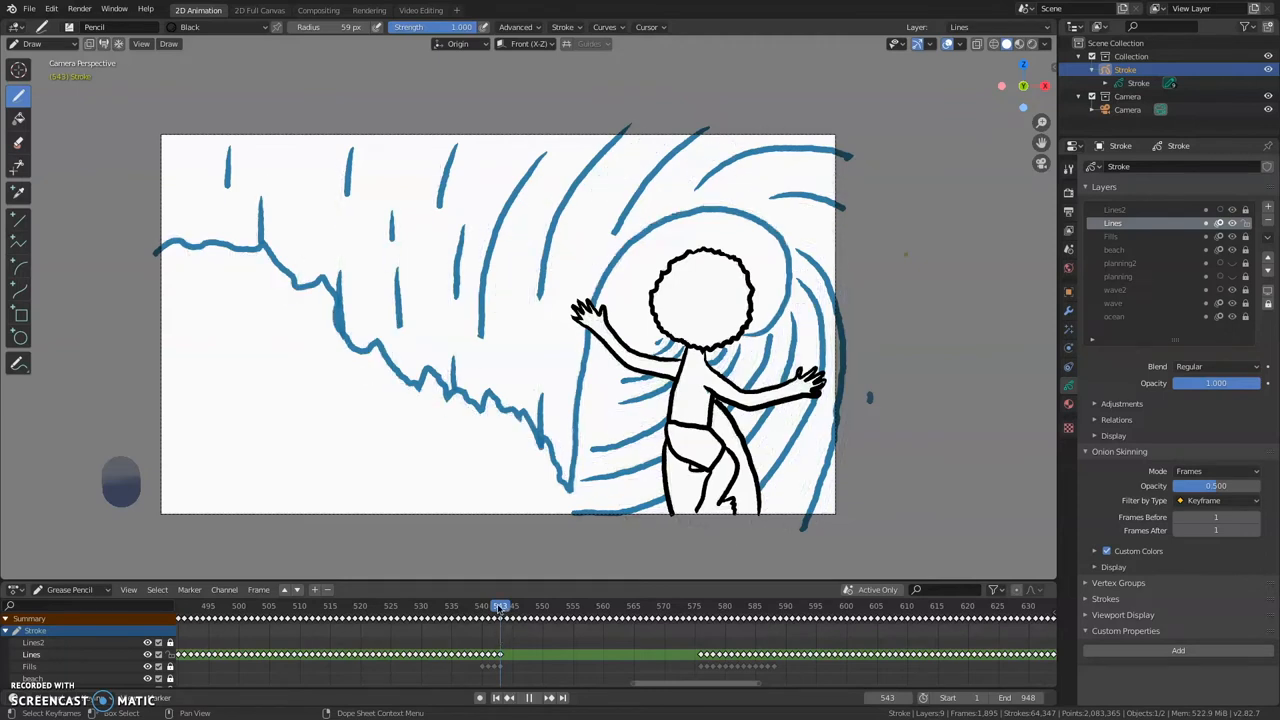
pyautogui.click(494, 606)
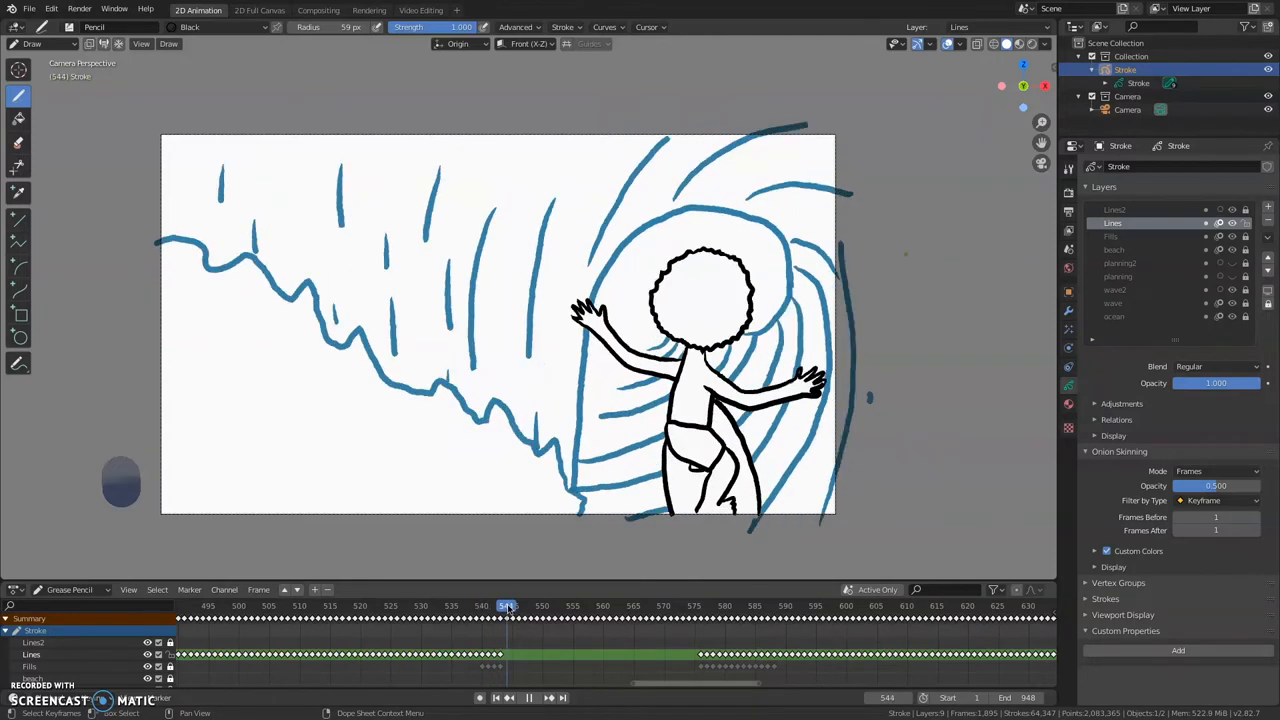
pyautogui.click(536, 606)
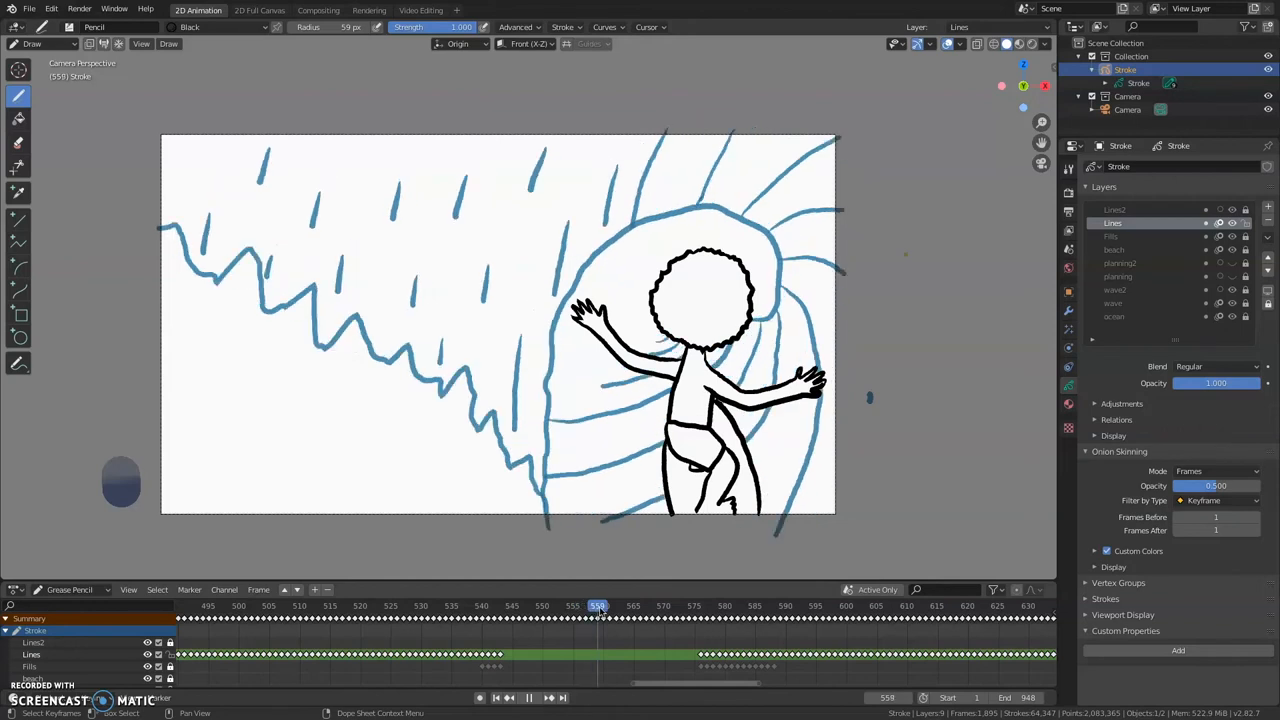
pyautogui.click(608, 604)
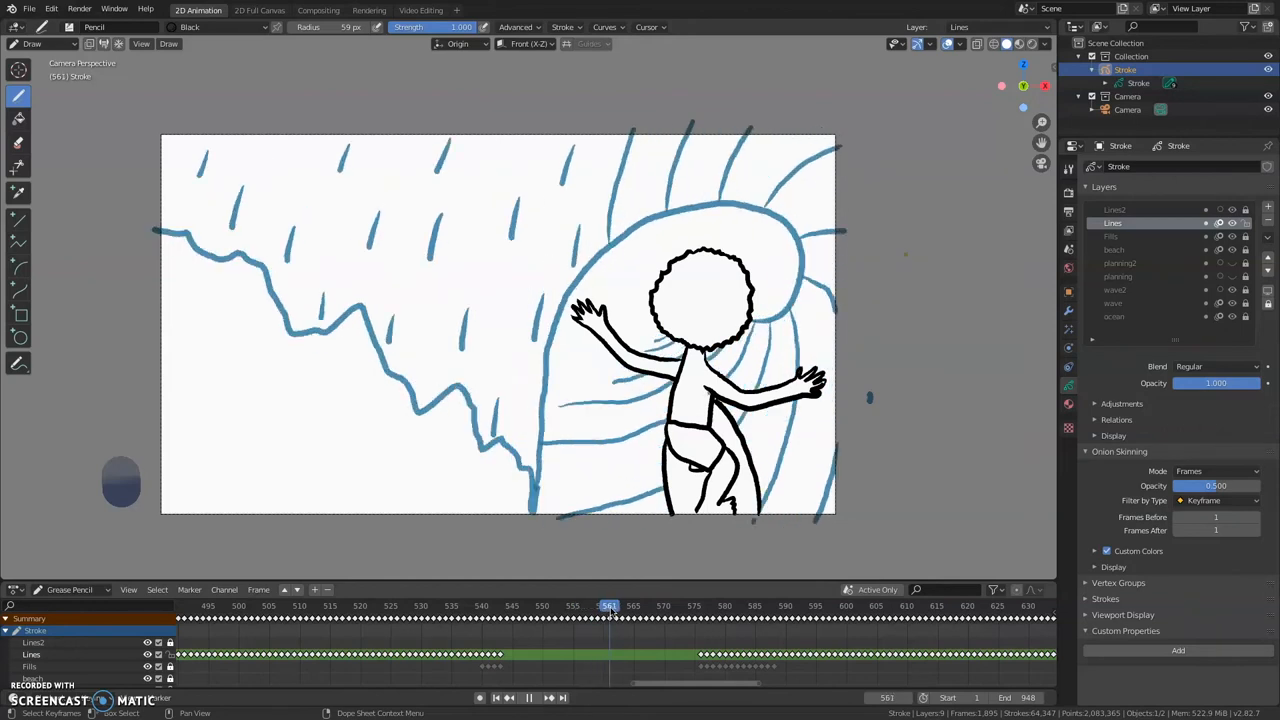
pyautogui.click(664, 606)
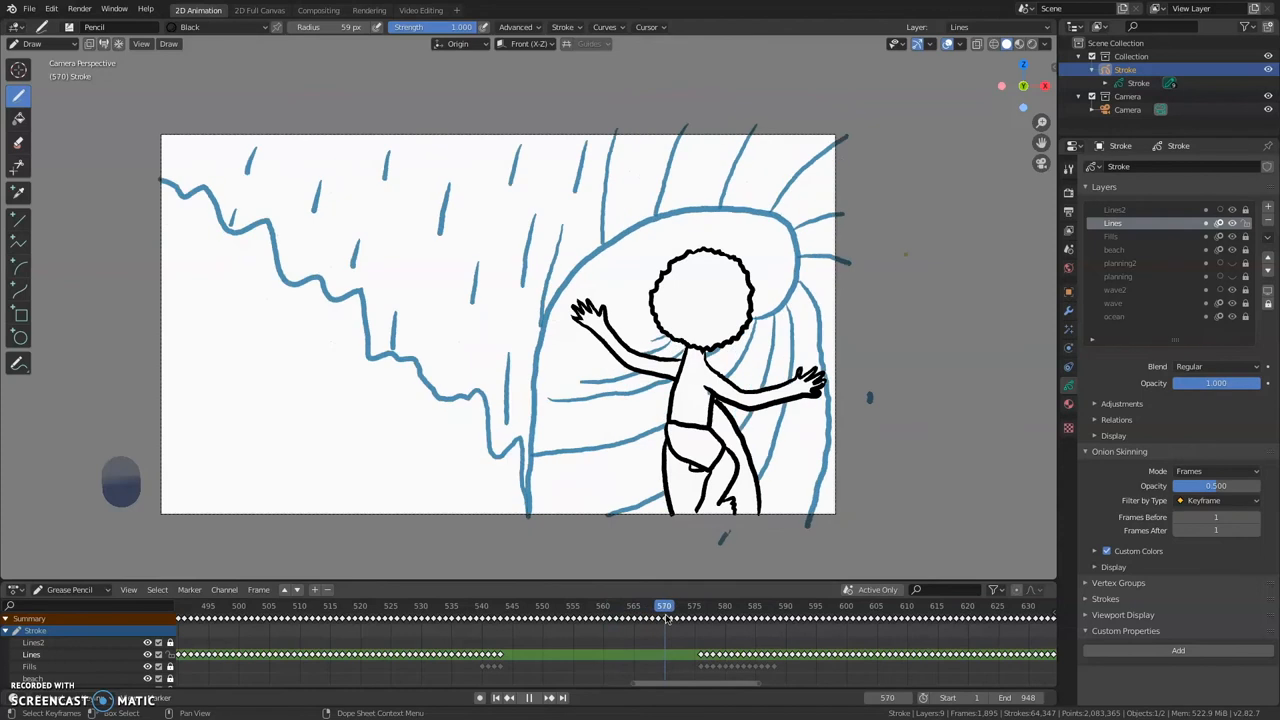
pyautogui.click(700, 604)
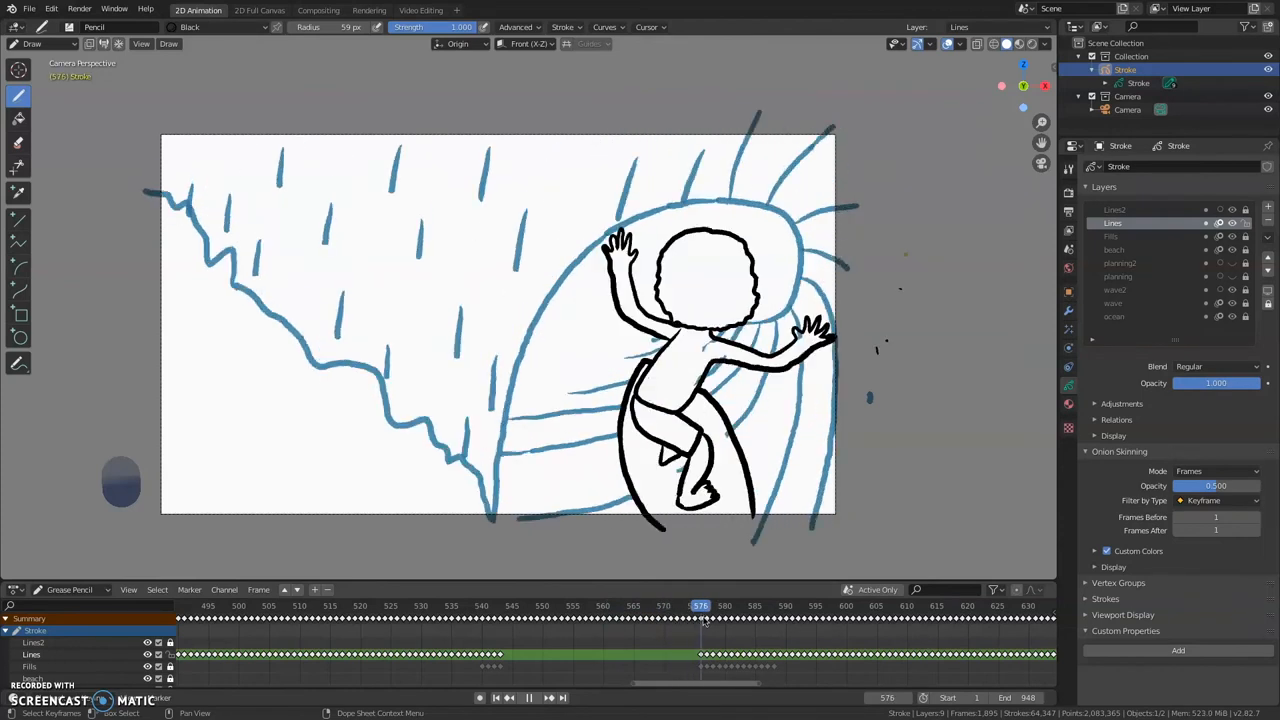
# Step: Advance through the riding close-up and raised arm to the stacked wave-lines scene
pyautogui.click(730, 606)
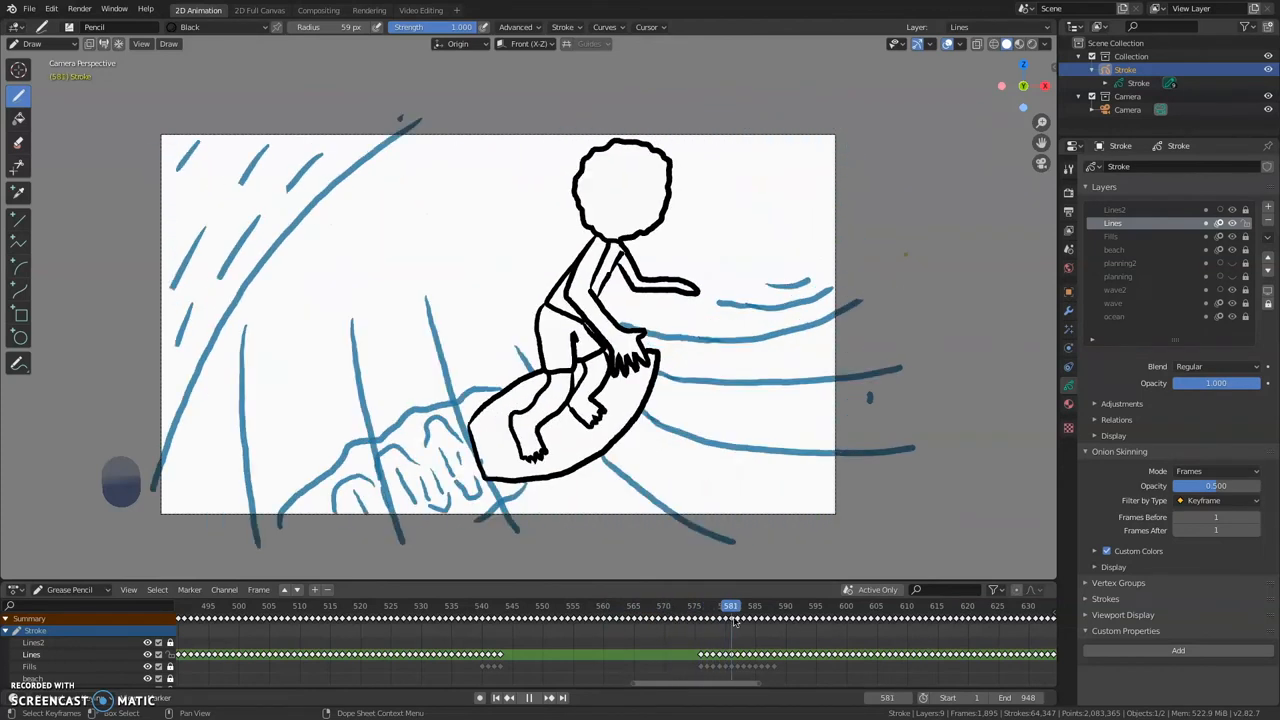
pyautogui.click(750, 604)
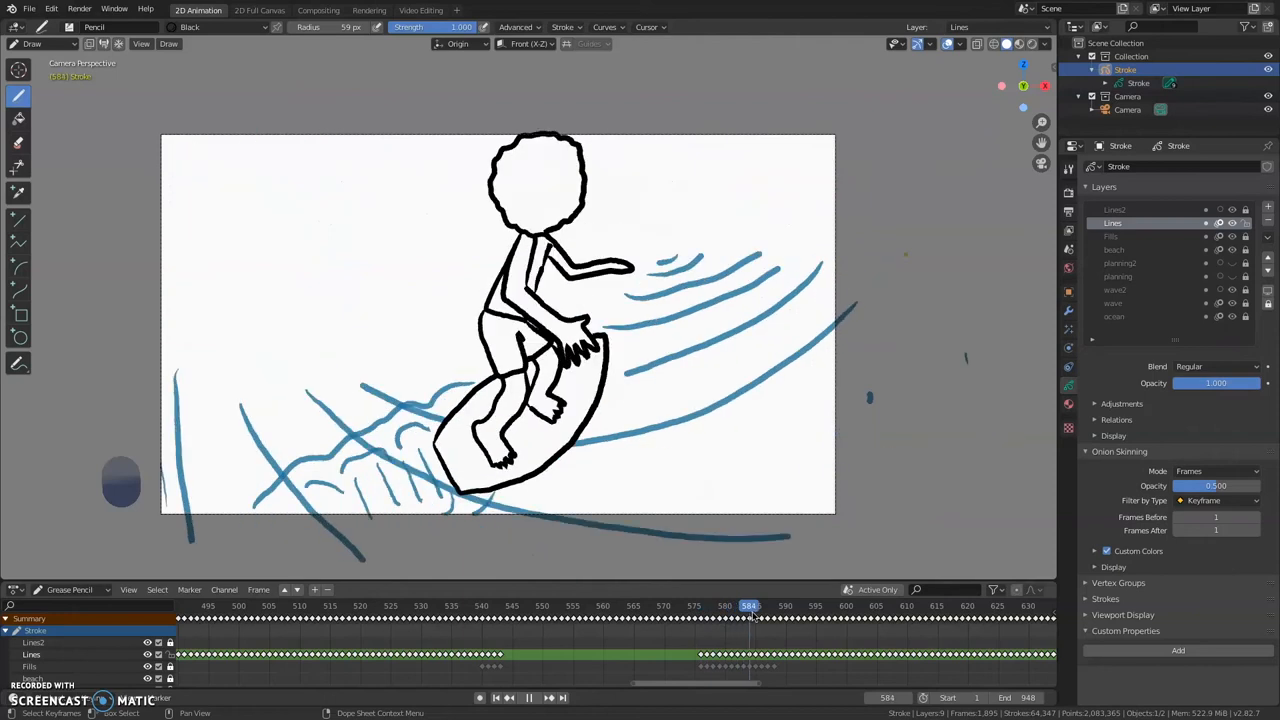
pyautogui.click(764, 604)
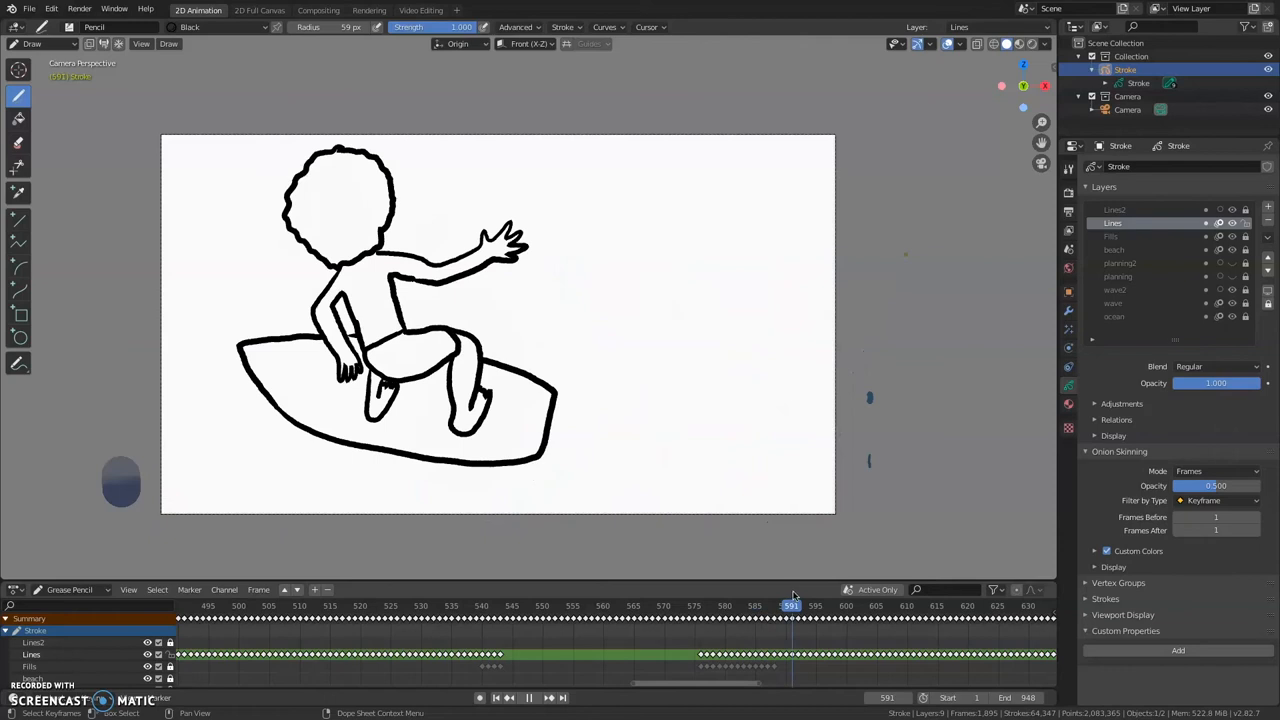
pyautogui.click(810, 604)
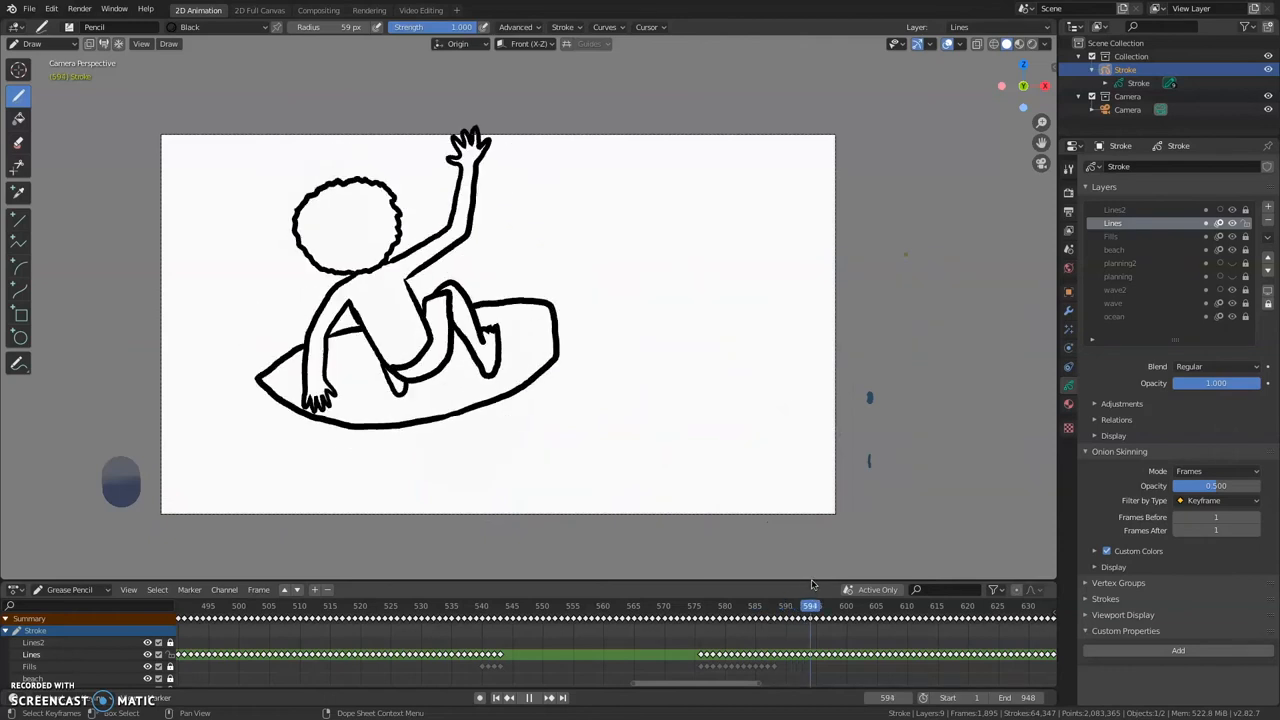
pyautogui.click(960, 606)
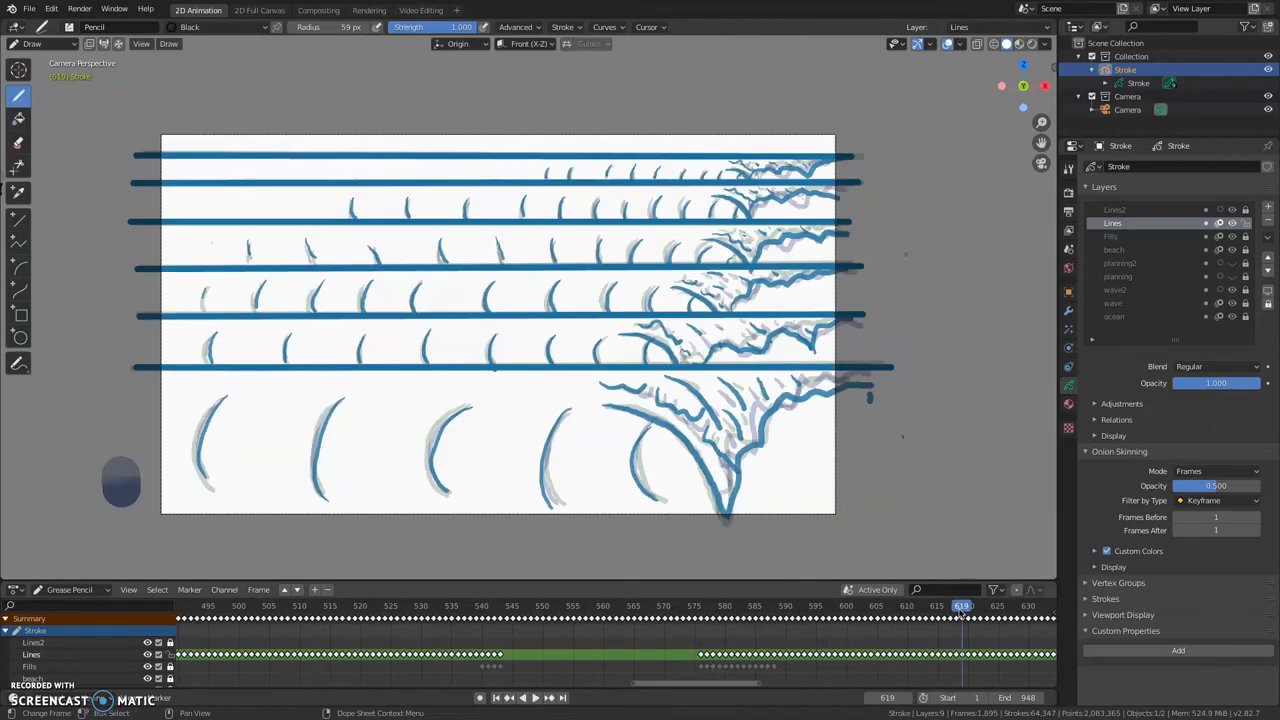
# Step: Show the 'Going from sinking to riding is neat' card, then return to the opening mouth-and-wave shot
pyautogui.click(522, 696)
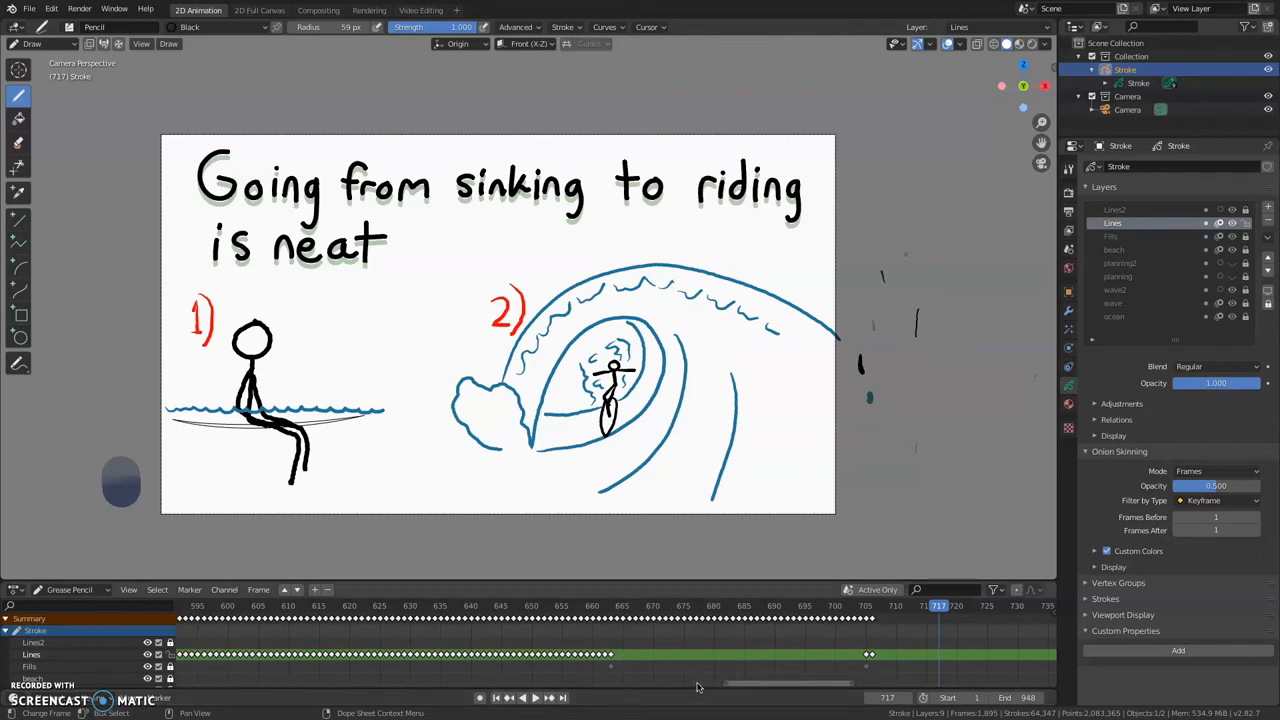
pyautogui.moveTo(738, 688)
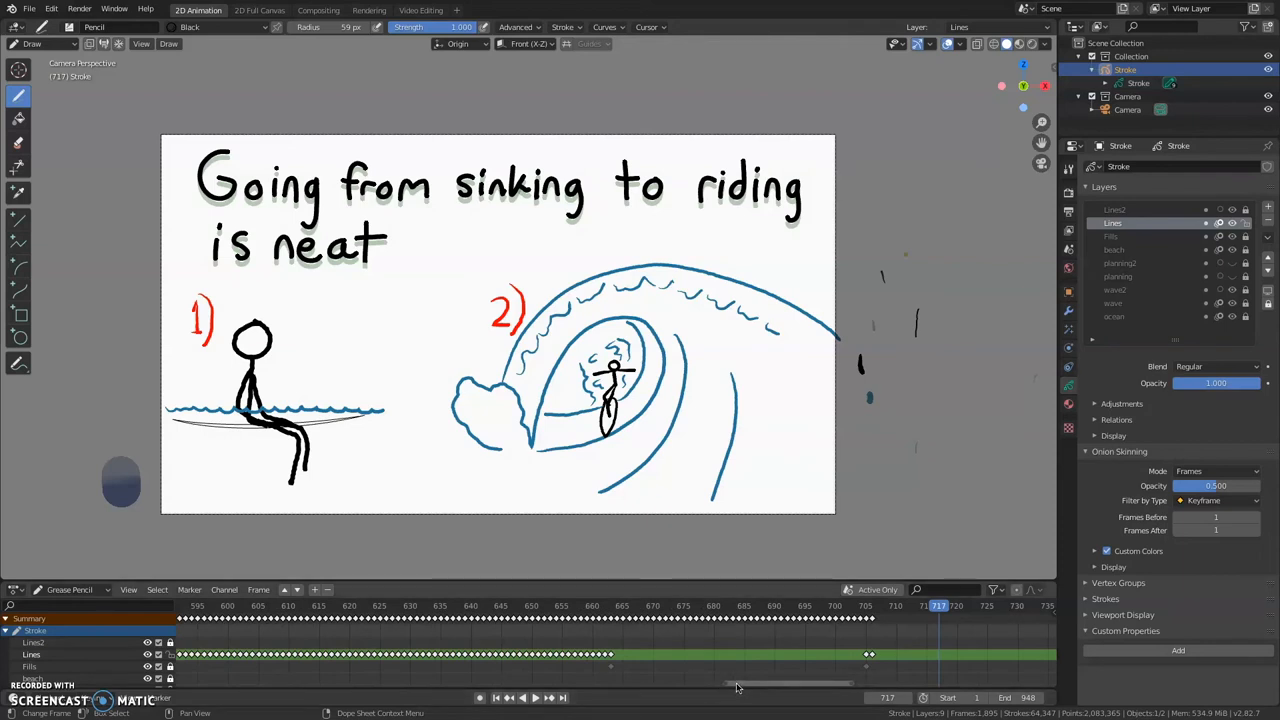
pyautogui.hscroll(3)
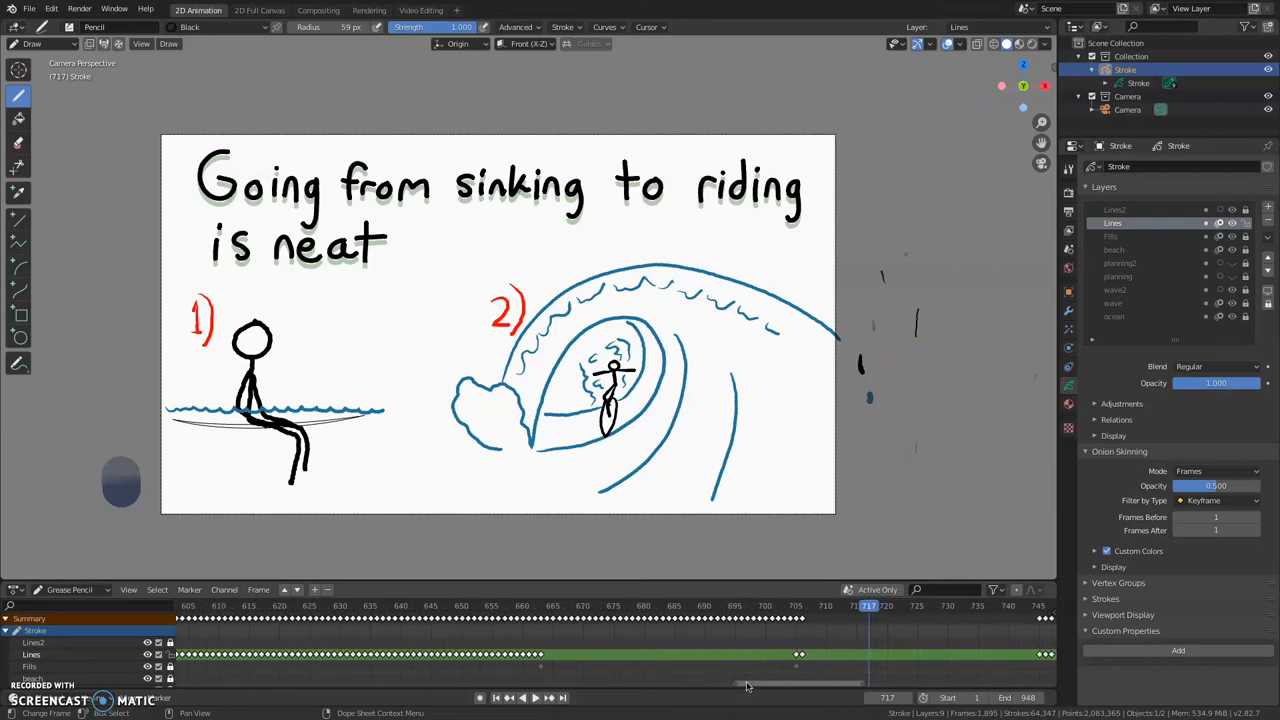
pyautogui.click(528, 698)
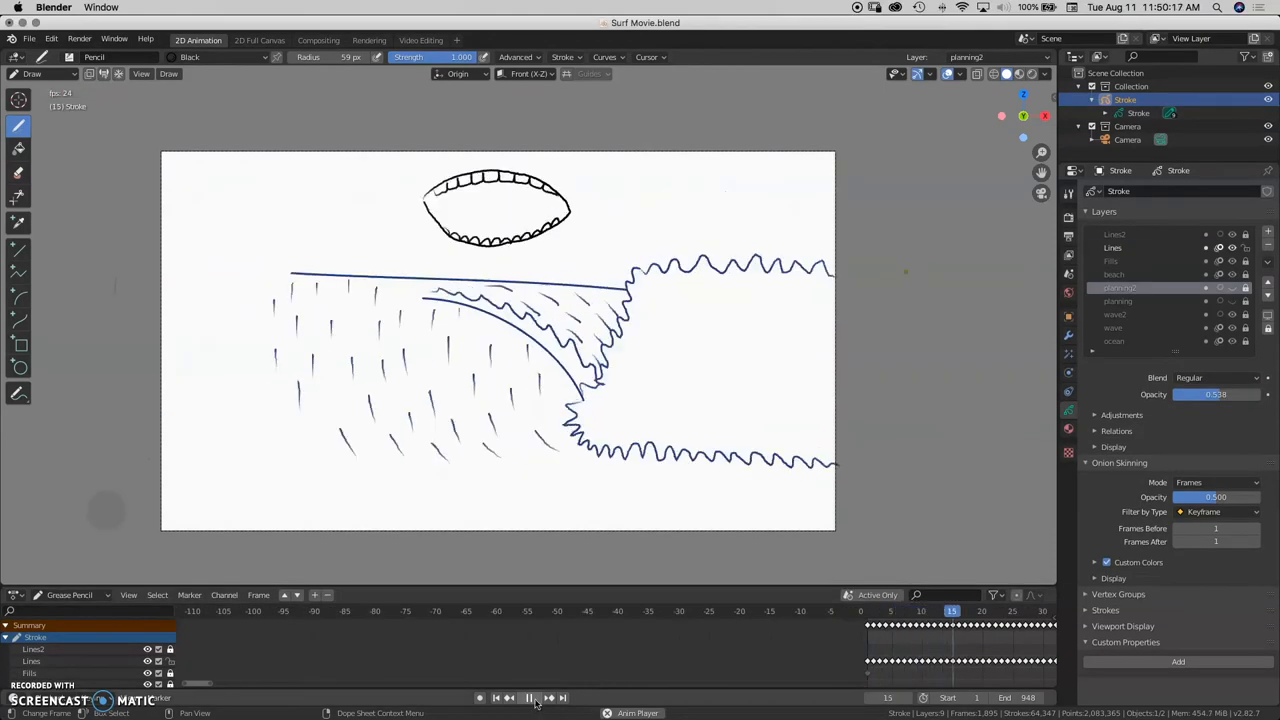